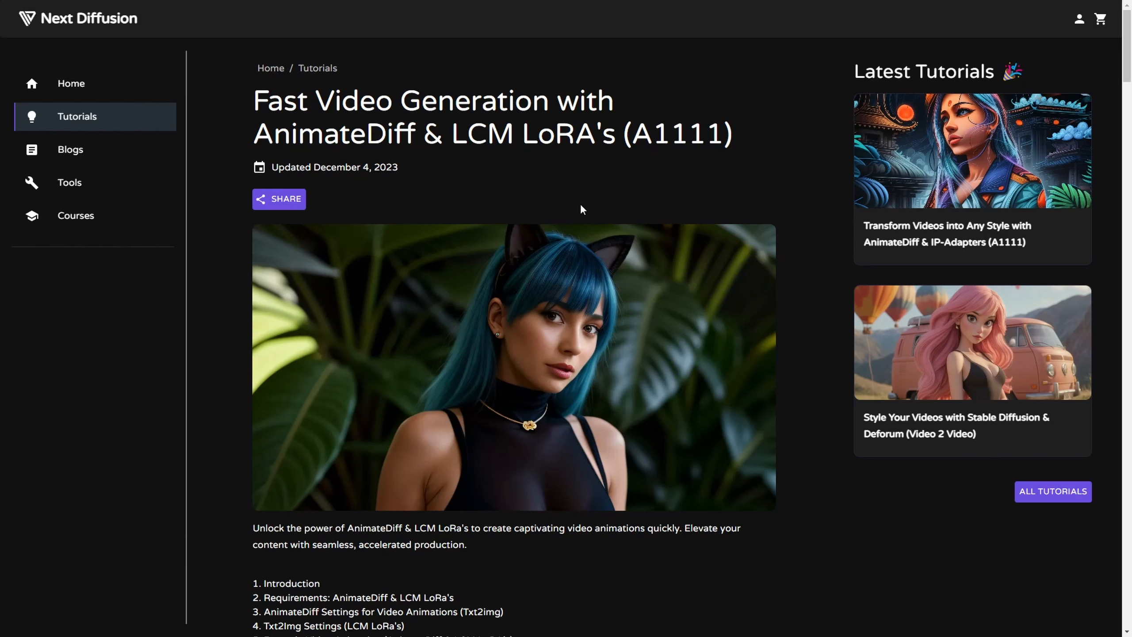
Step: Scroll the AnimateDiff & LCM LoRA tutorial down to its Requirements section
{"action": "scroll", "scroll_direction": "down", "scroll_amount": 3}
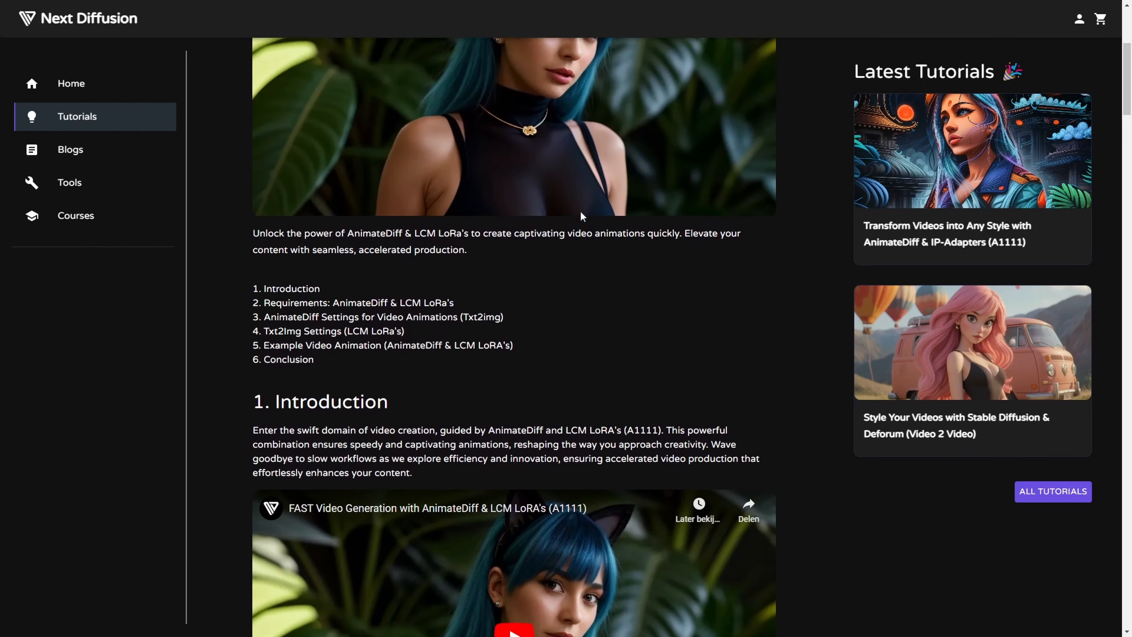
{"action": "scroll", "scroll_direction": "down", "scroll_amount": 3}
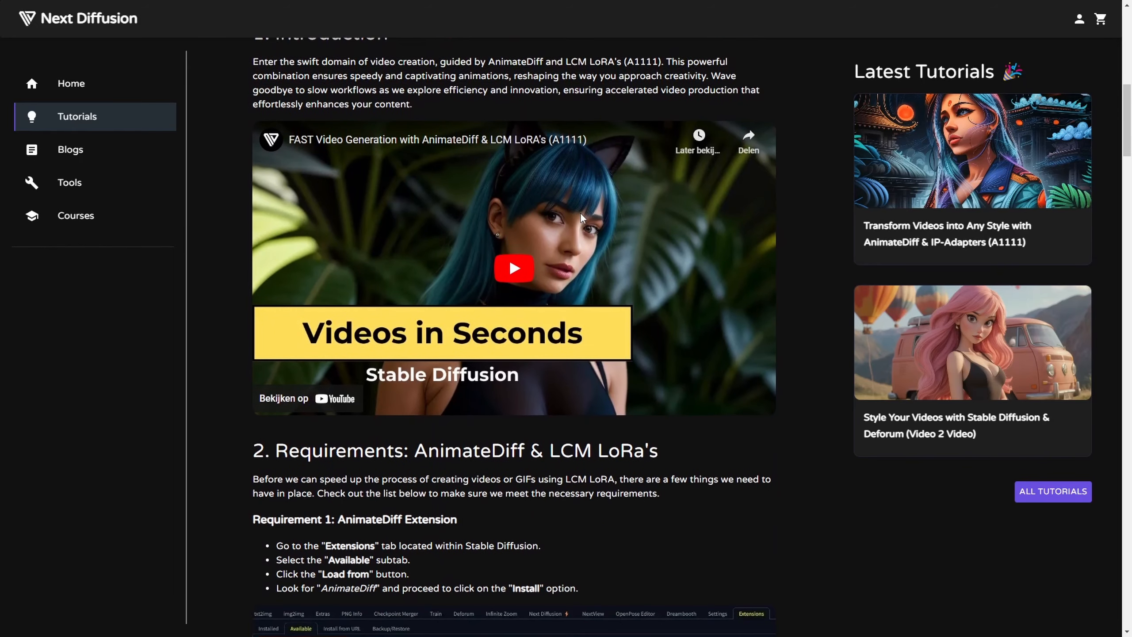
{"action": "scroll", "scroll_direction": "down", "scroll_amount": 3}
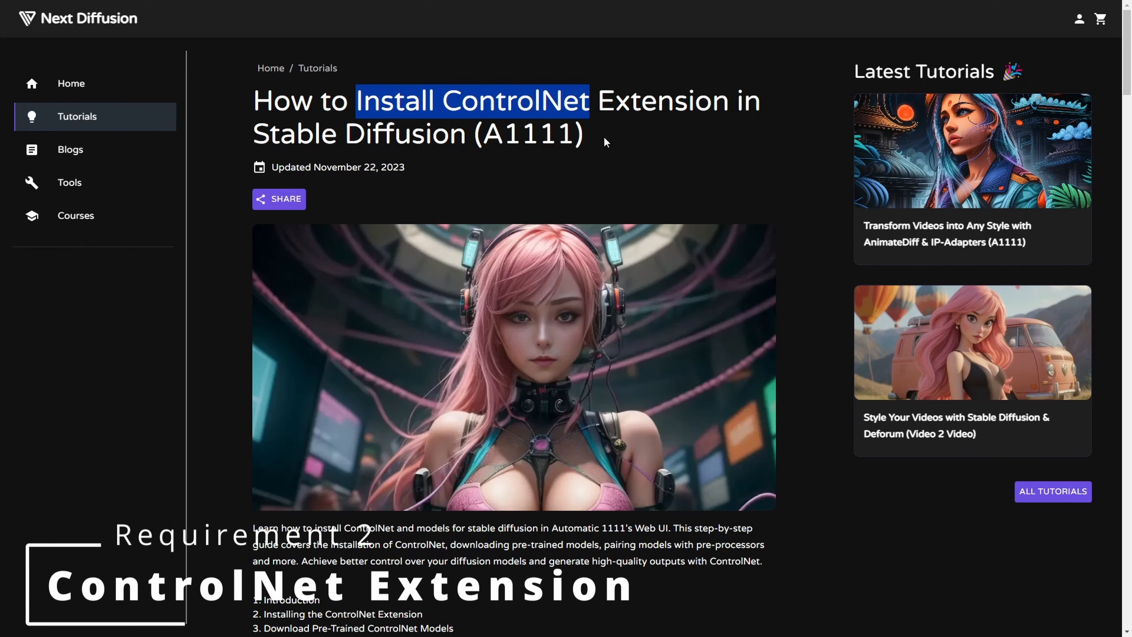
{"action": "left_click", "coordinate": [605, 143]}
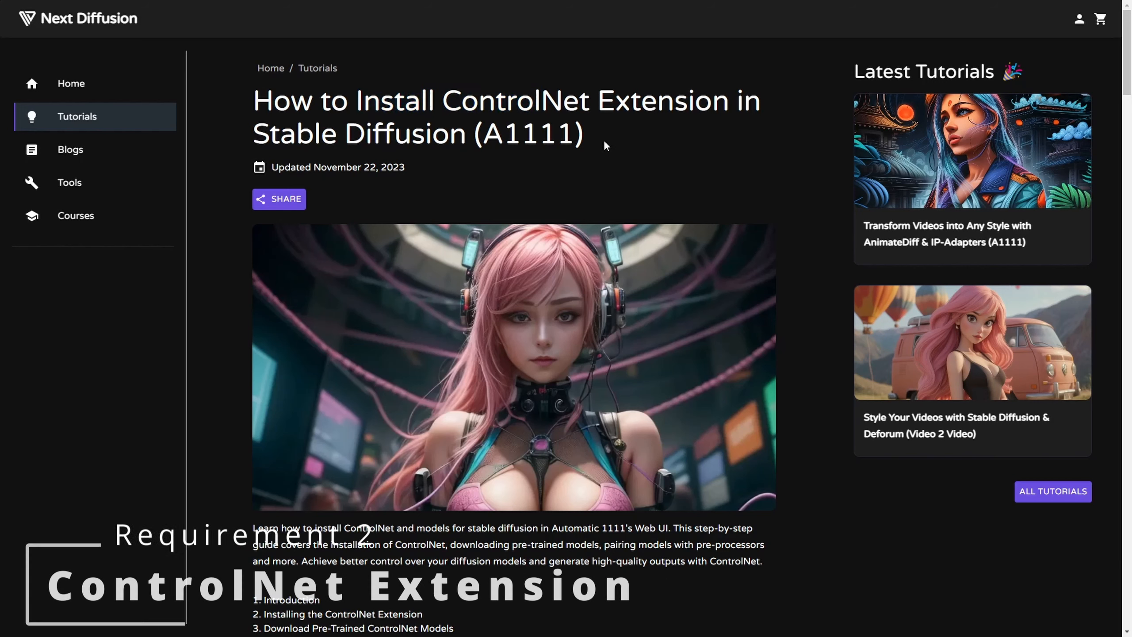
{"action": "scroll", "scroll_direction": "down", "scroll_amount": 3}
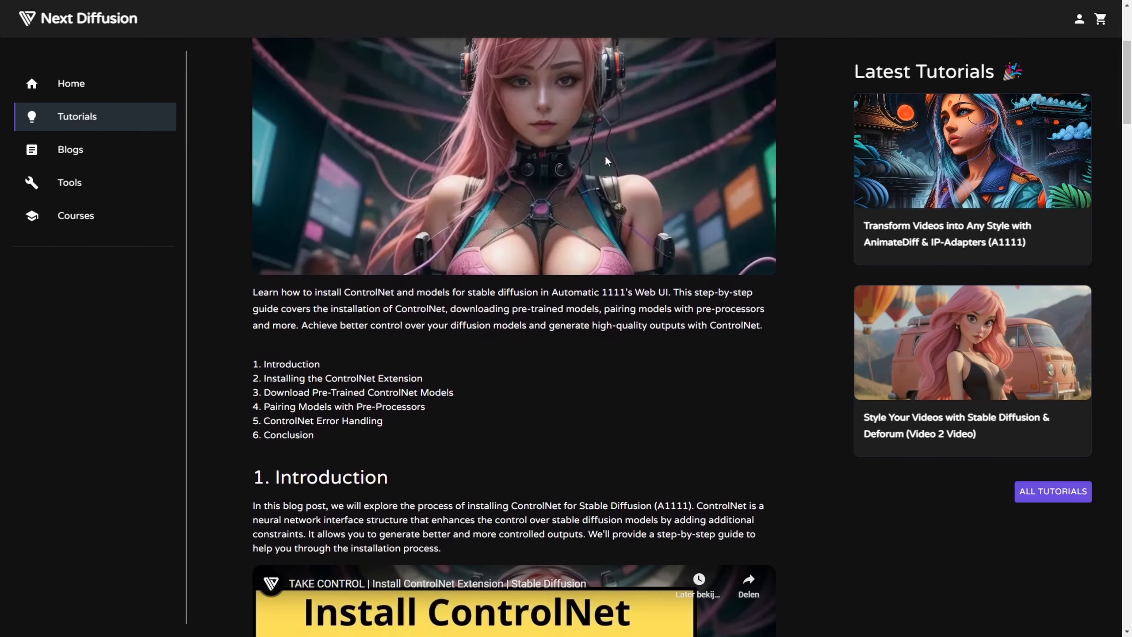
{"action": "scroll", "scroll_direction": "down", "scroll_amount": 3}
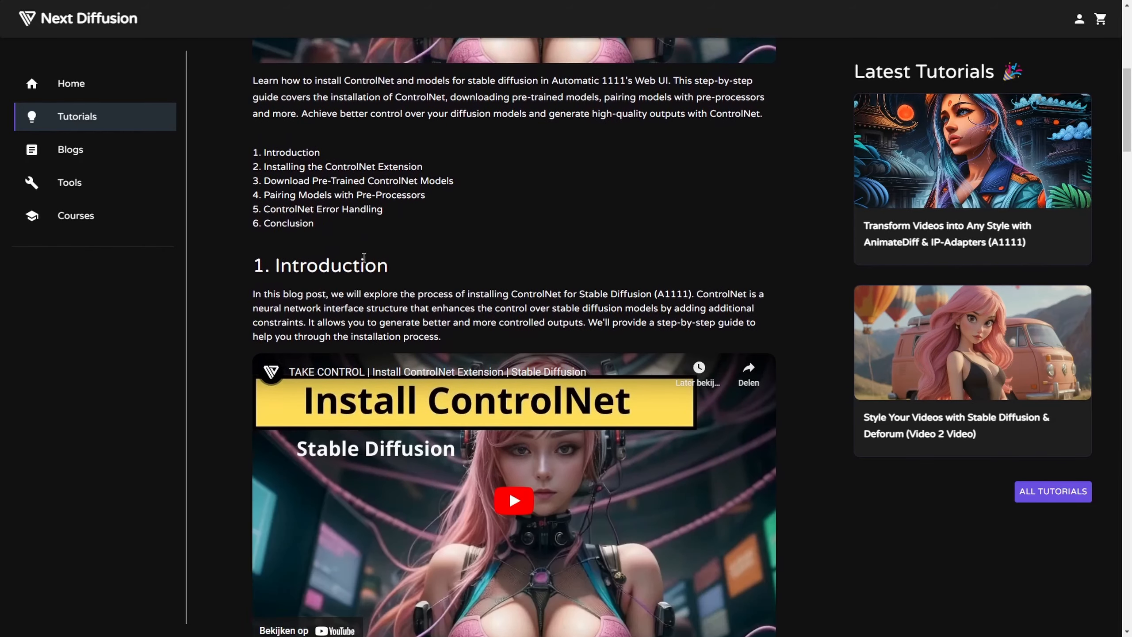
{"action": "scroll", "scroll_direction": "down", "scroll_amount": 3}
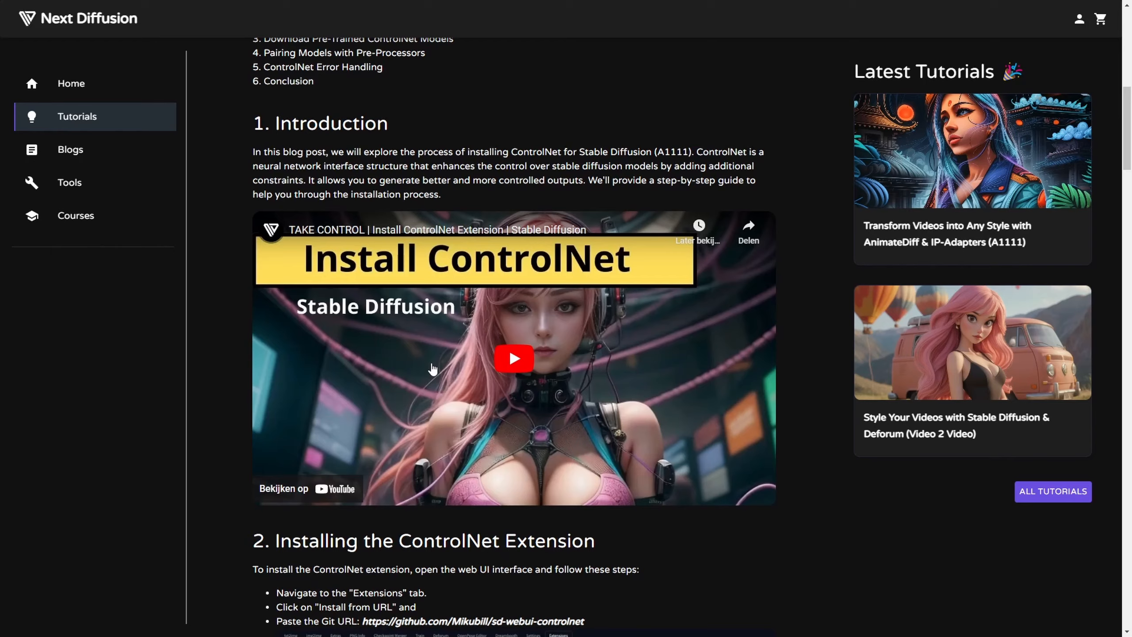
{"action": "scroll", "scroll_direction": "down", "scroll_amount": 3}
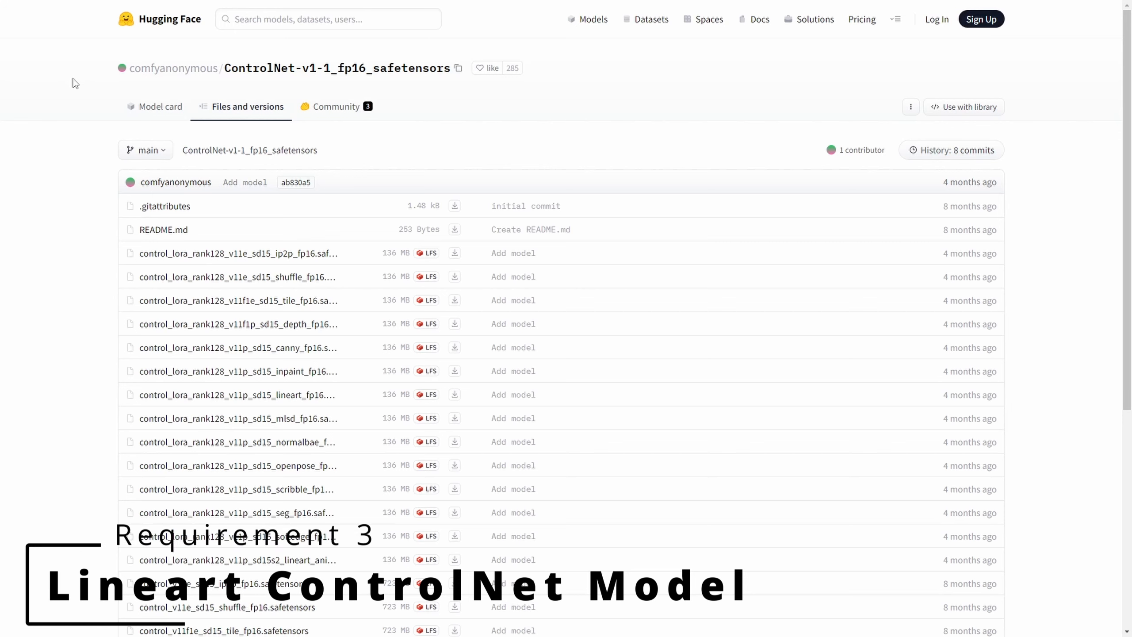
{"action": "mouse_move", "coordinate": [107, 294]}
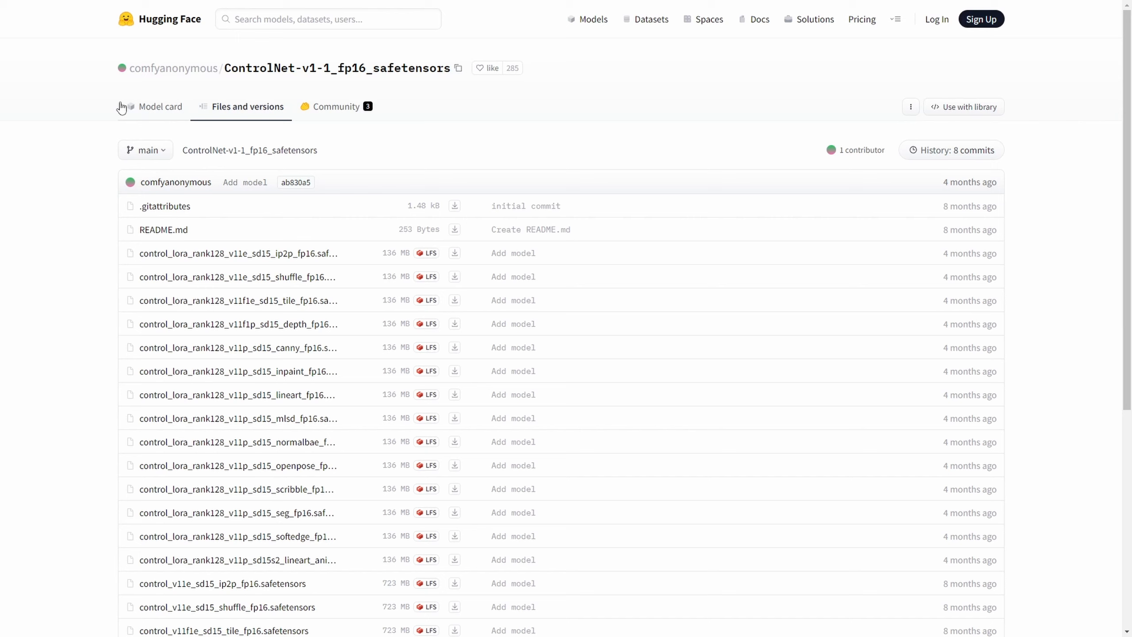
{"action": "mouse_move", "coordinate": [310, 482]}
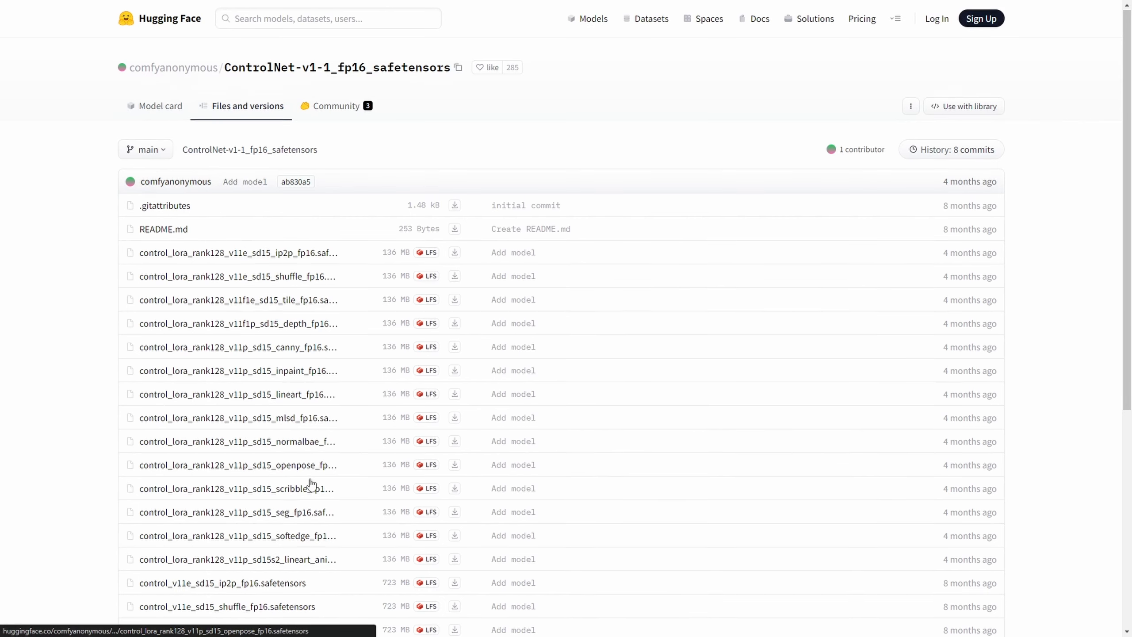
Step: Download control_v11p_sd15_lineart_fp16.safetensors from the repository's Files and versions list
{"action": "scroll", "scroll_direction": "down", "scroll_amount": 3}
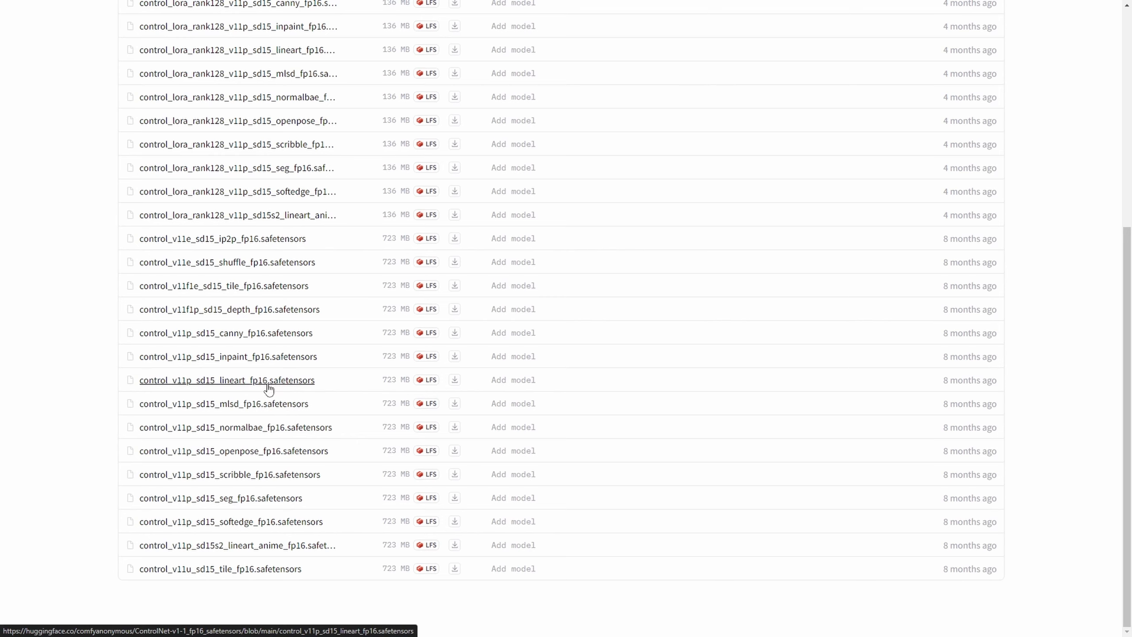
{"action": "mouse_move", "coordinate": [454, 380]}
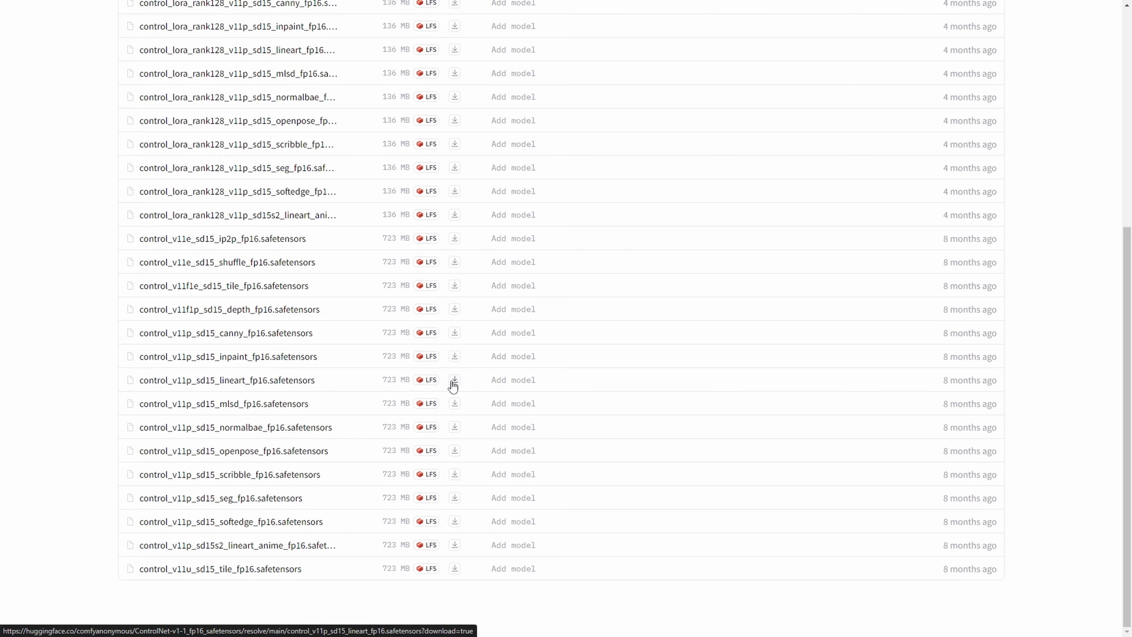
{"action": "left_click", "coordinate": [454, 379]}
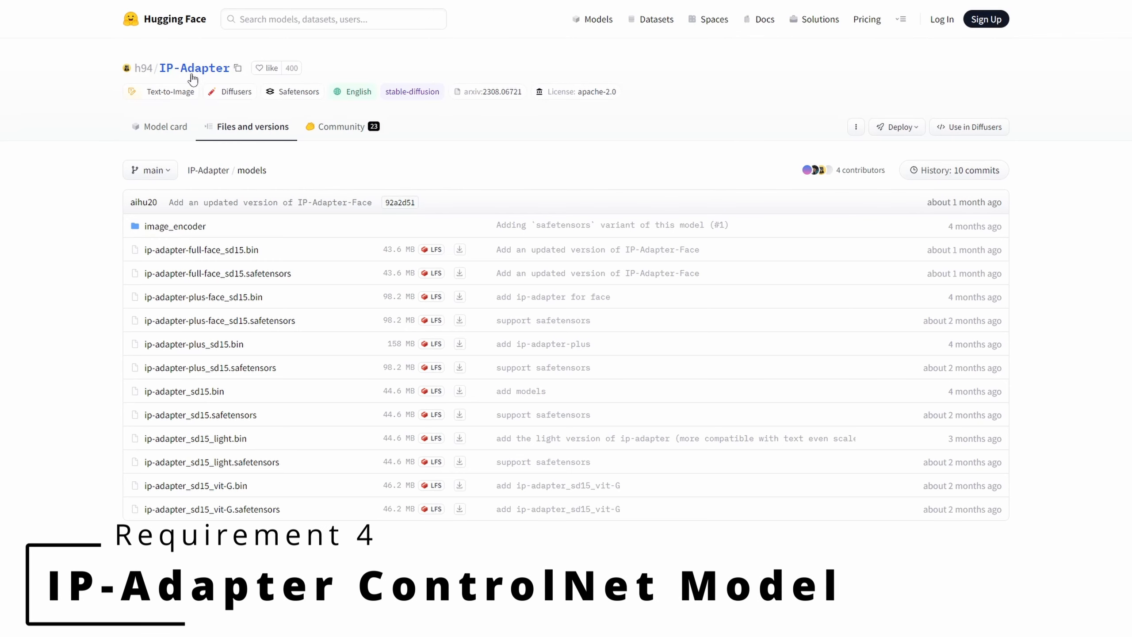
{"action": "mouse_move", "coordinate": [195, 68]}
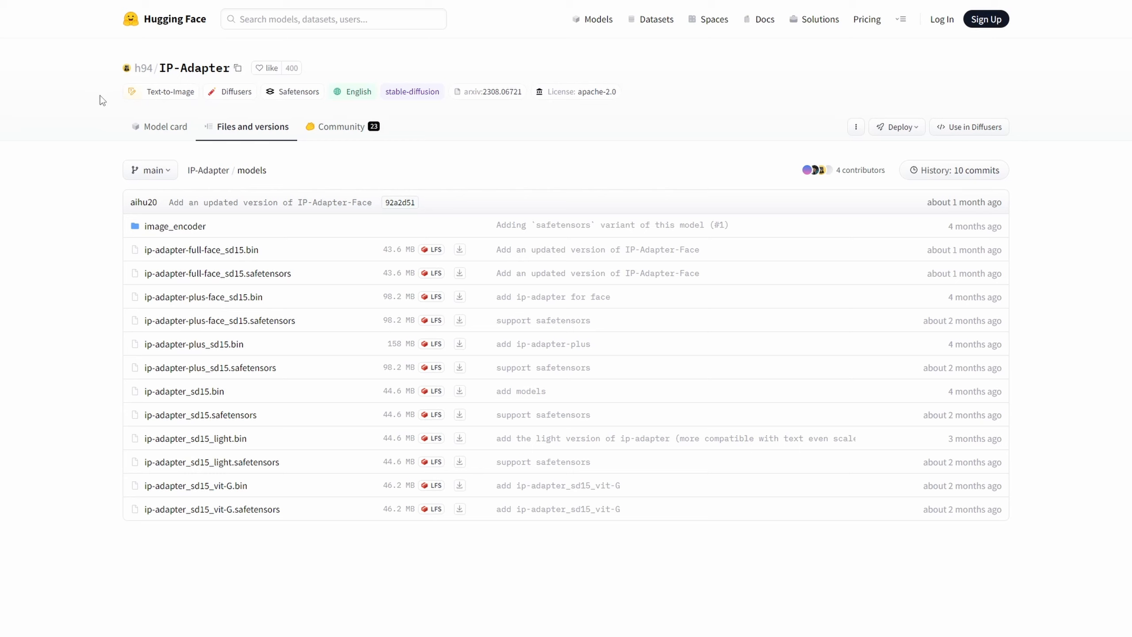
{"action": "mouse_move", "coordinate": [96, 109]}
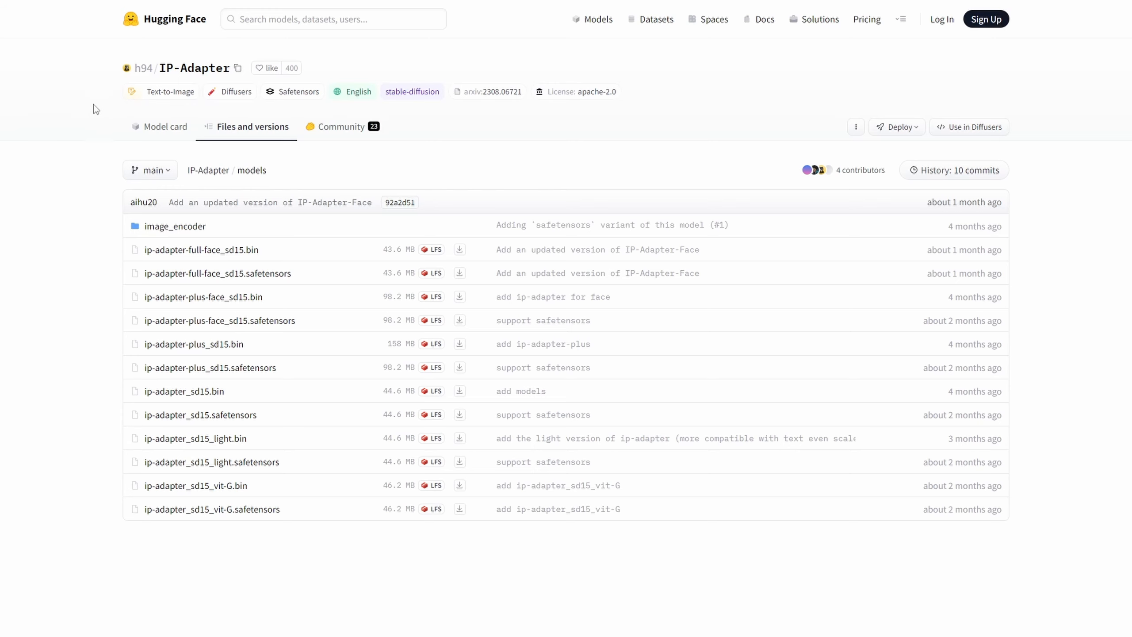
{"action": "mouse_move", "coordinate": [155, 41]}
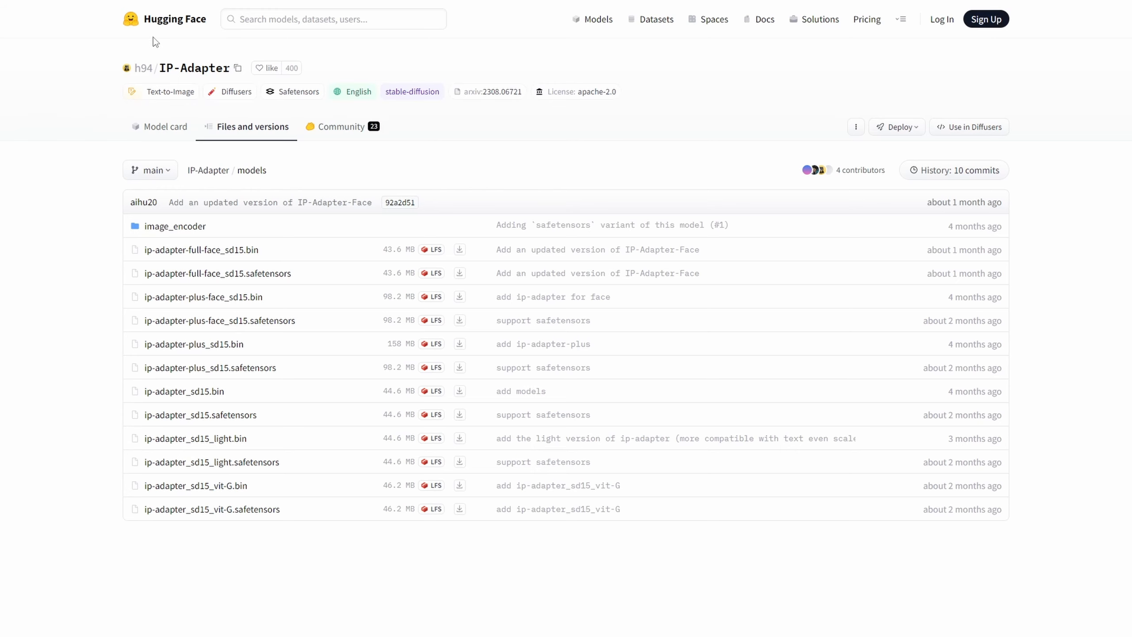
Step: Scroll the IP-Adapter models folder to ip-adapter-plus_sd15.bin and ip-adapter-plus_sd15.safetensors
{"action": "scroll", "scroll_direction": "down", "scroll_amount": 3}
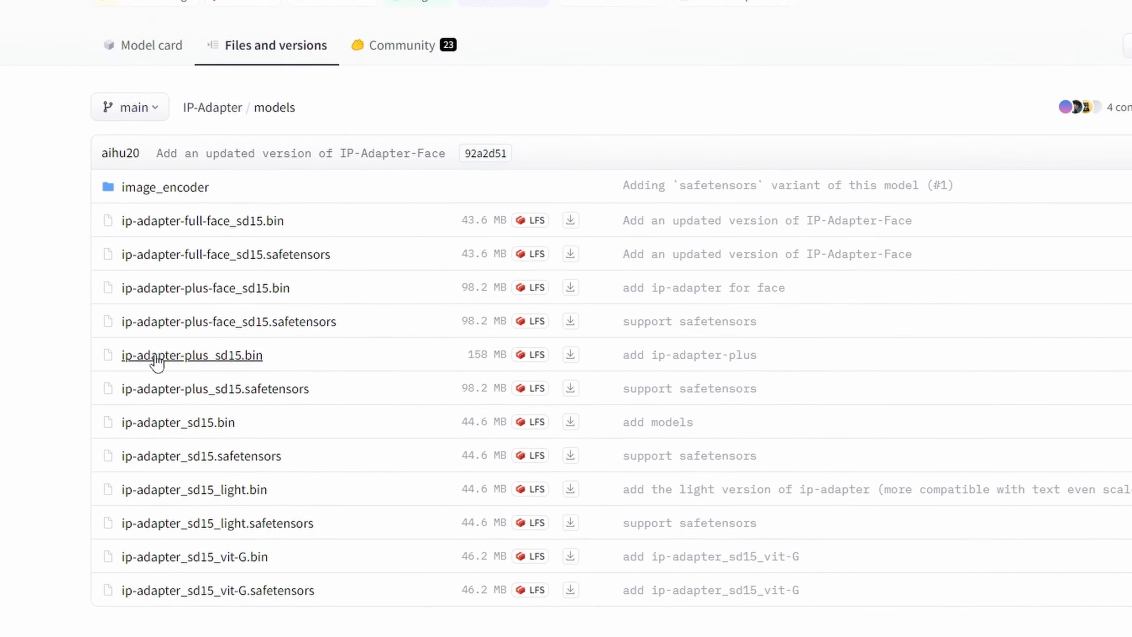
{"action": "scroll", "scroll_direction": "down", "scroll_amount": 3}
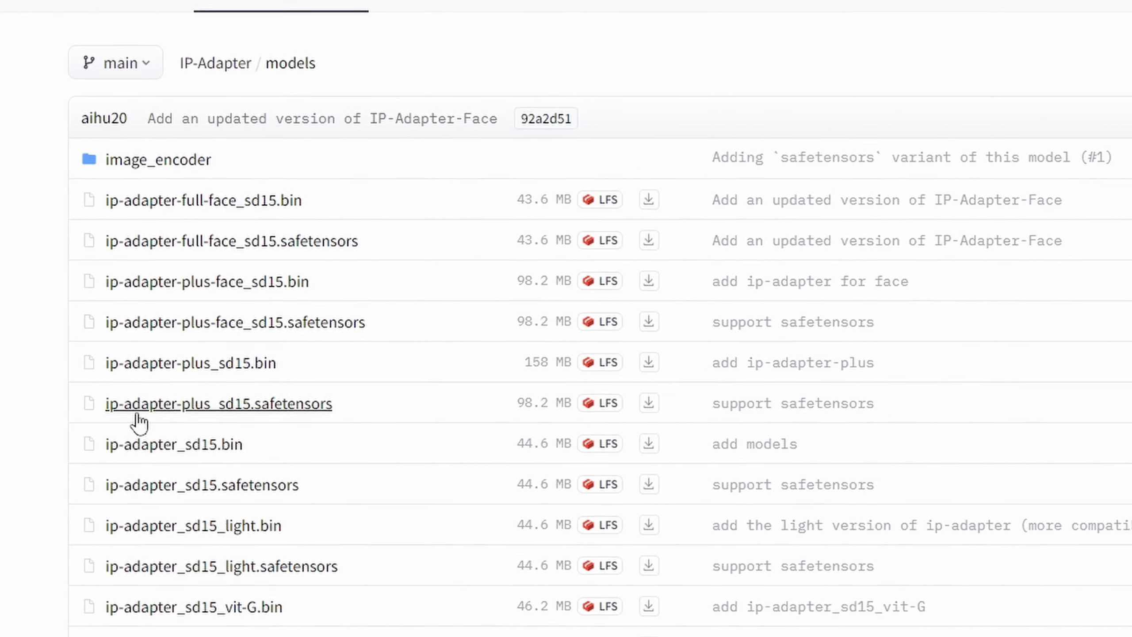
{"action": "scroll", "scroll_direction": "down", "scroll_amount": 3}
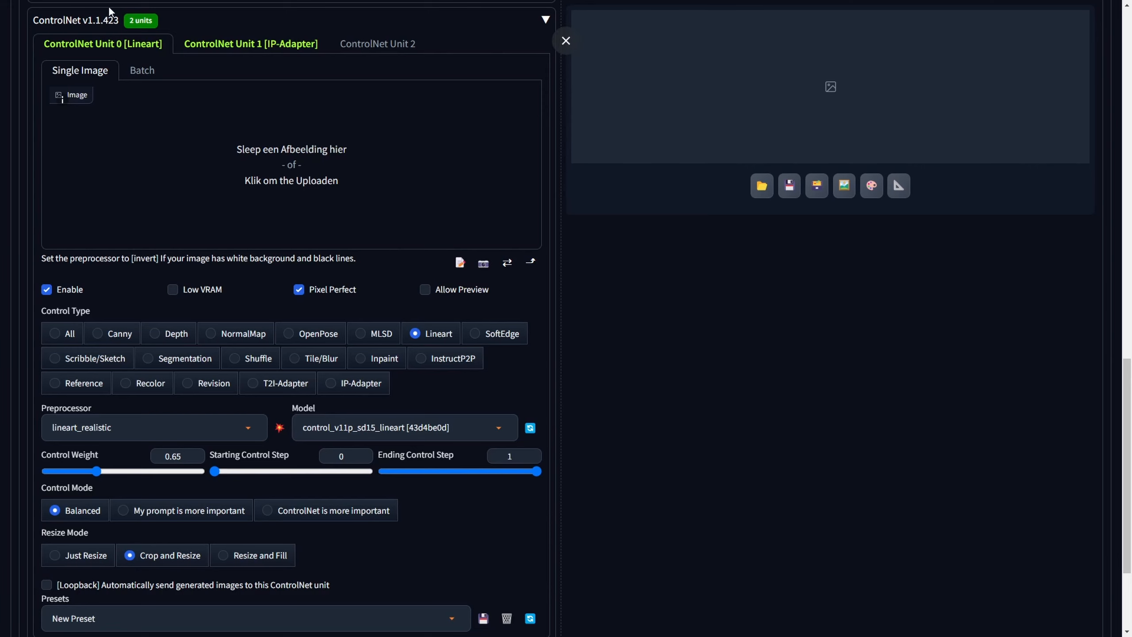
{"action": "mouse_move", "coordinate": [118, 27]}
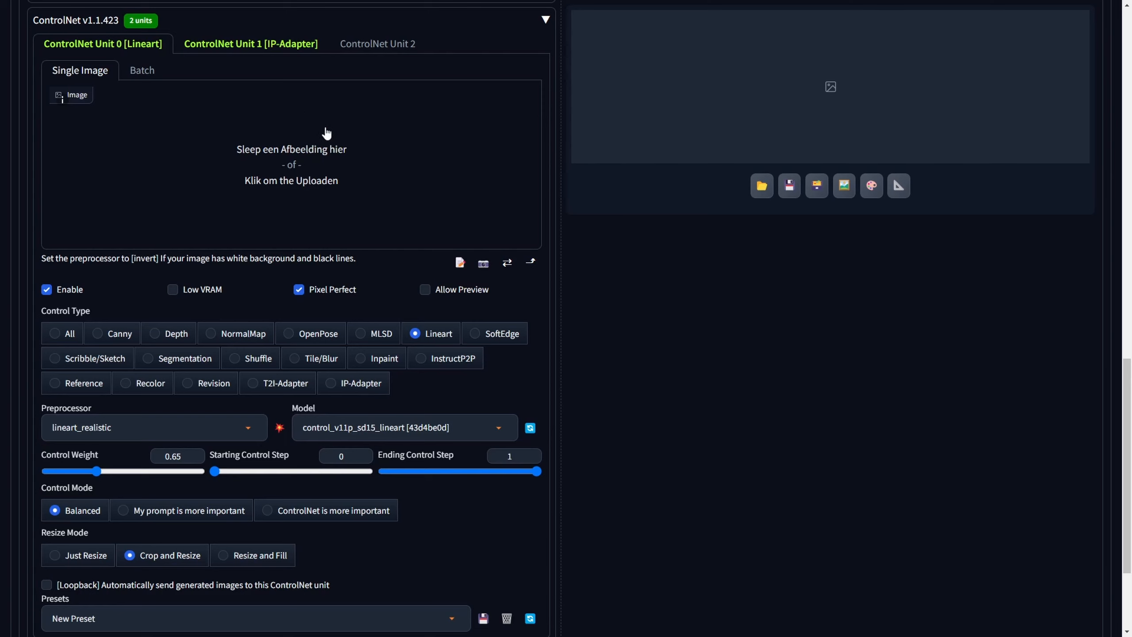
{"action": "mouse_move", "coordinate": [195, 223]}
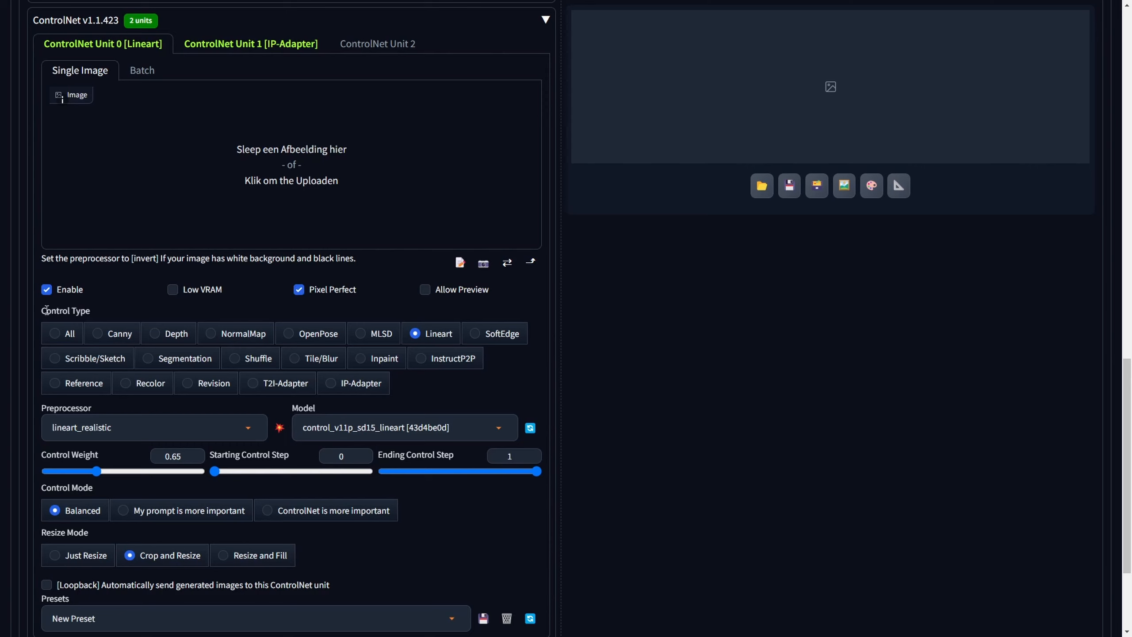
{"action": "mouse_move", "coordinate": [422, 339]}
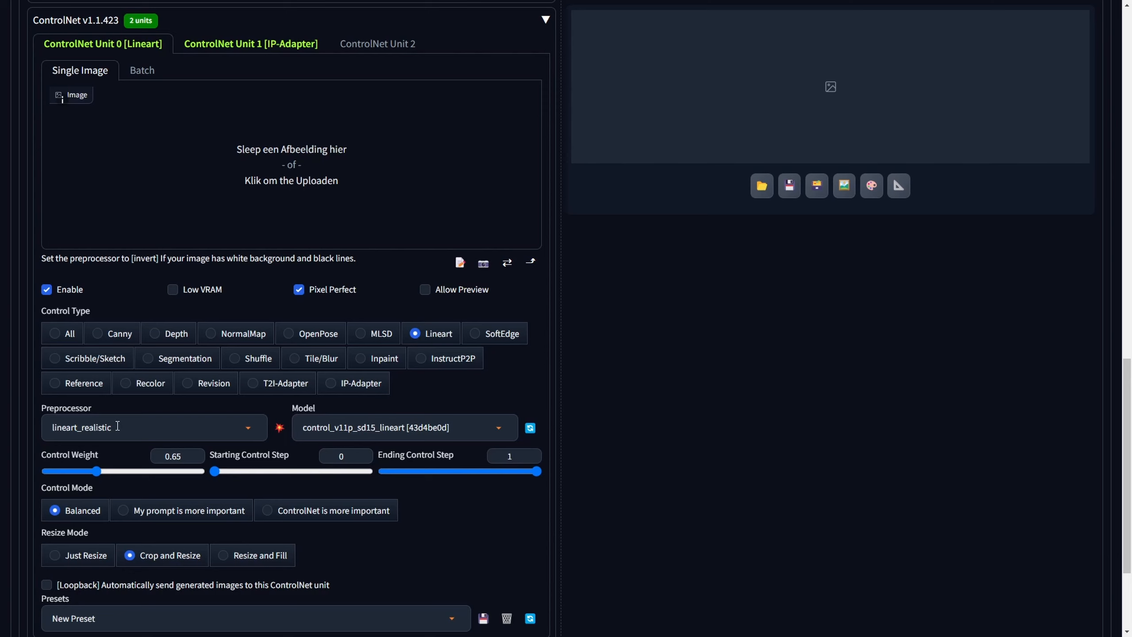
{"action": "mouse_move", "coordinate": [320, 426]}
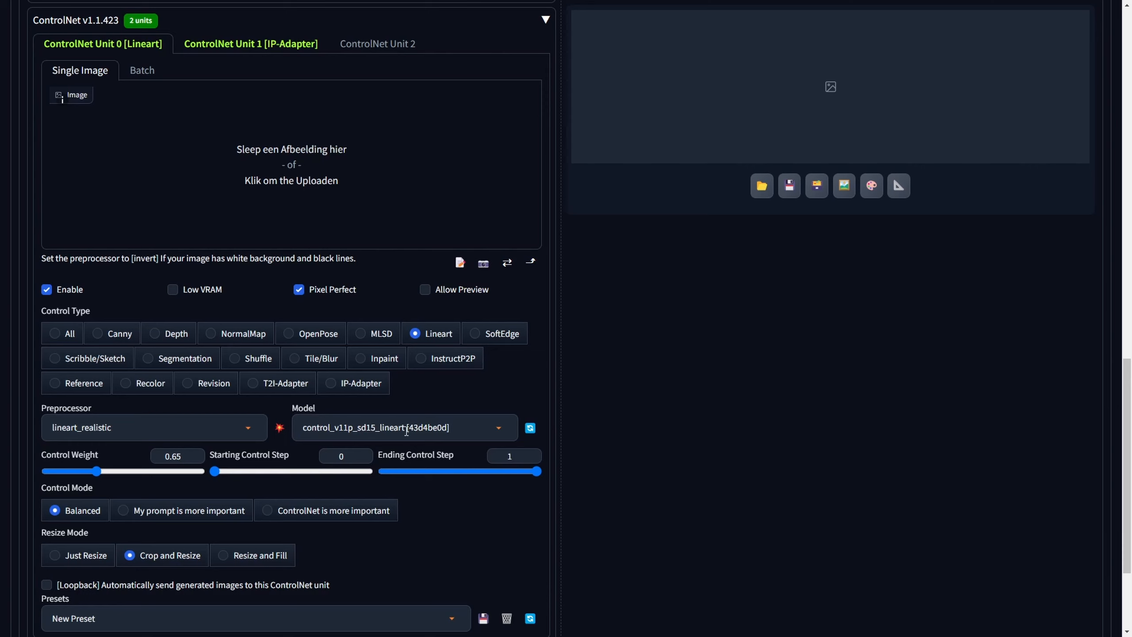
{"action": "left_click", "coordinate": [176, 455]}
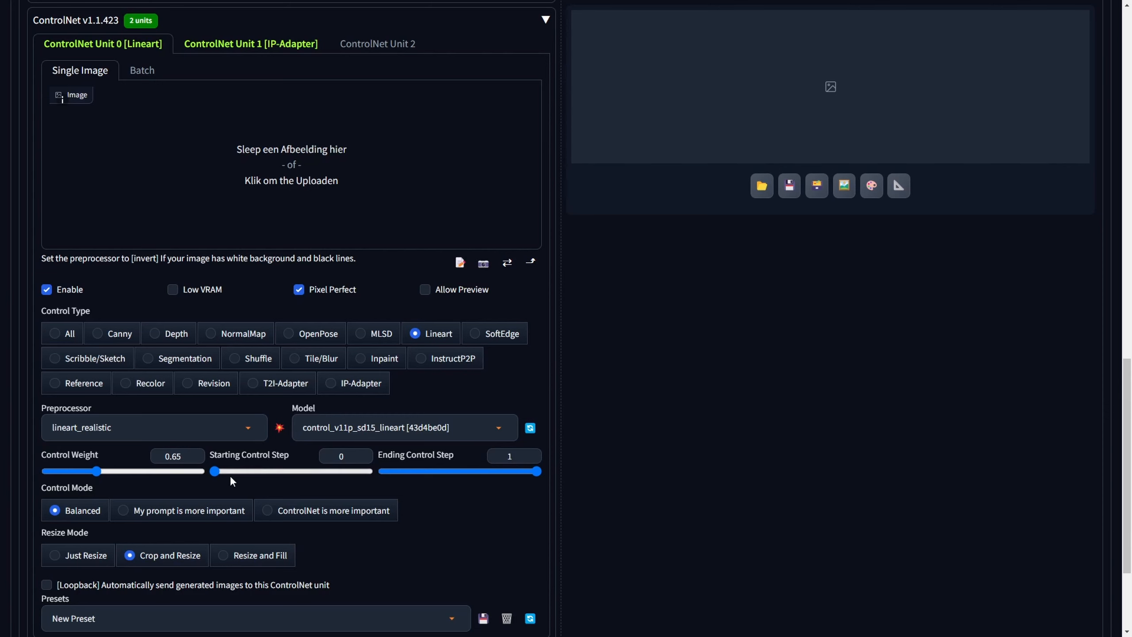
{"action": "mouse_move", "coordinate": [238, 487]}
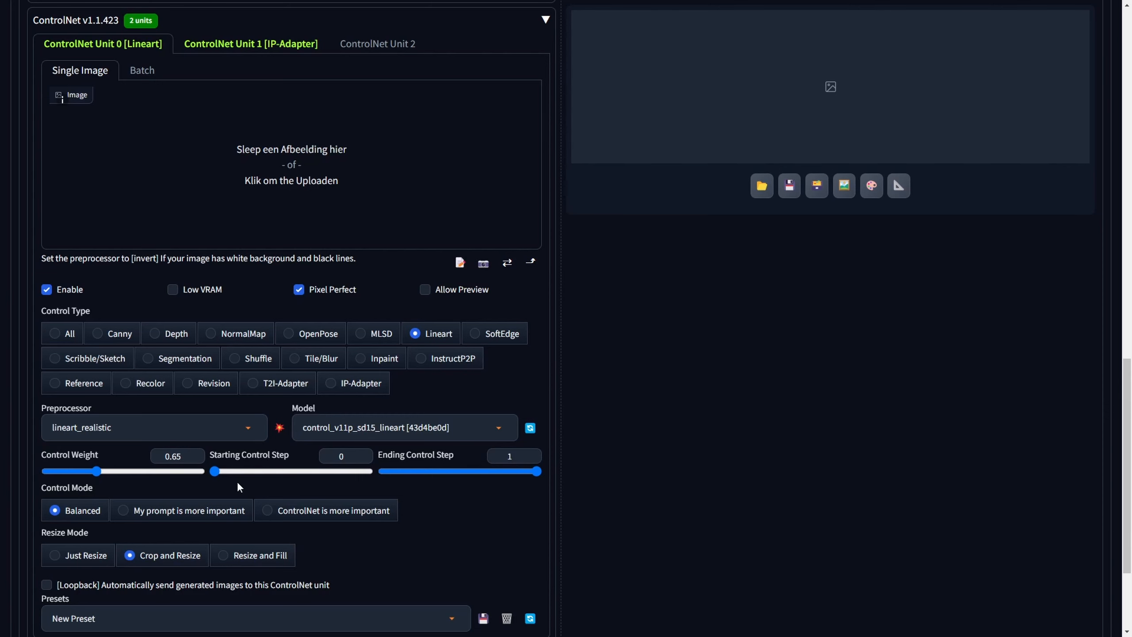
Step: Set the IP-Adapter ControlNet Unit 1 control weight to 1.9
{"action": "left_click", "coordinate": [250, 43]}
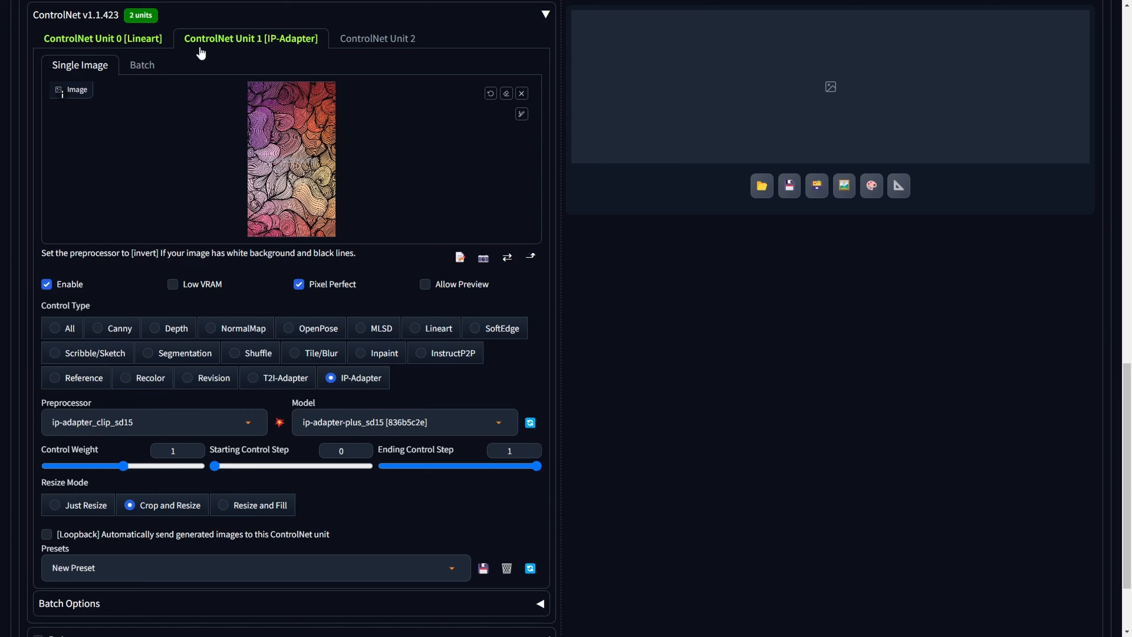
{"action": "mouse_move", "coordinate": [293, 50]}
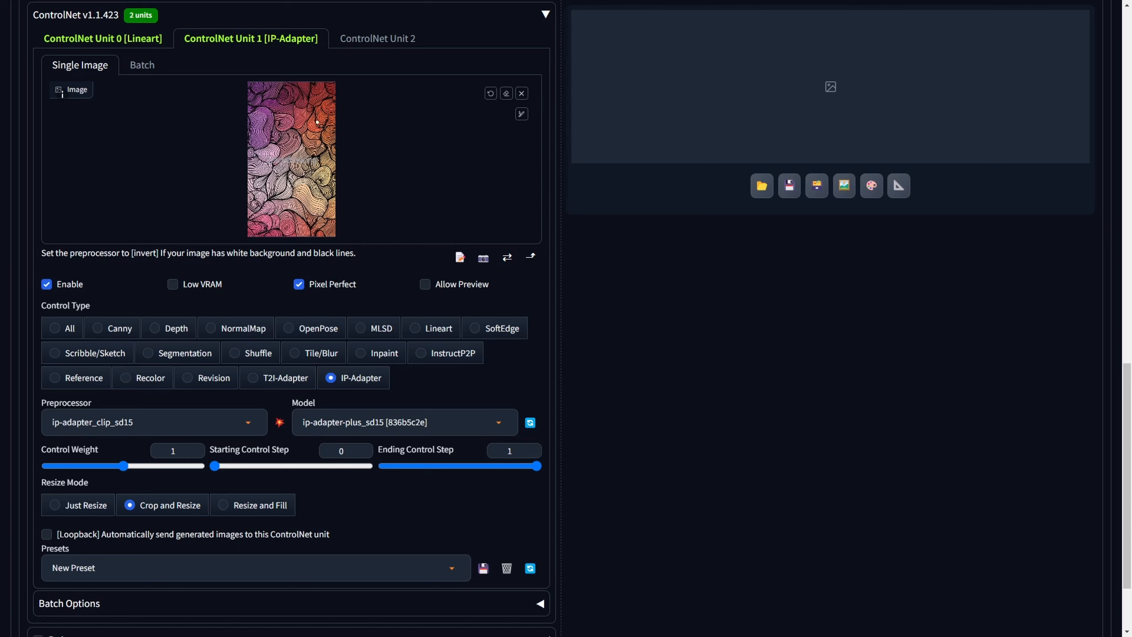
{"action": "mouse_move", "coordinate": [254, 50]}
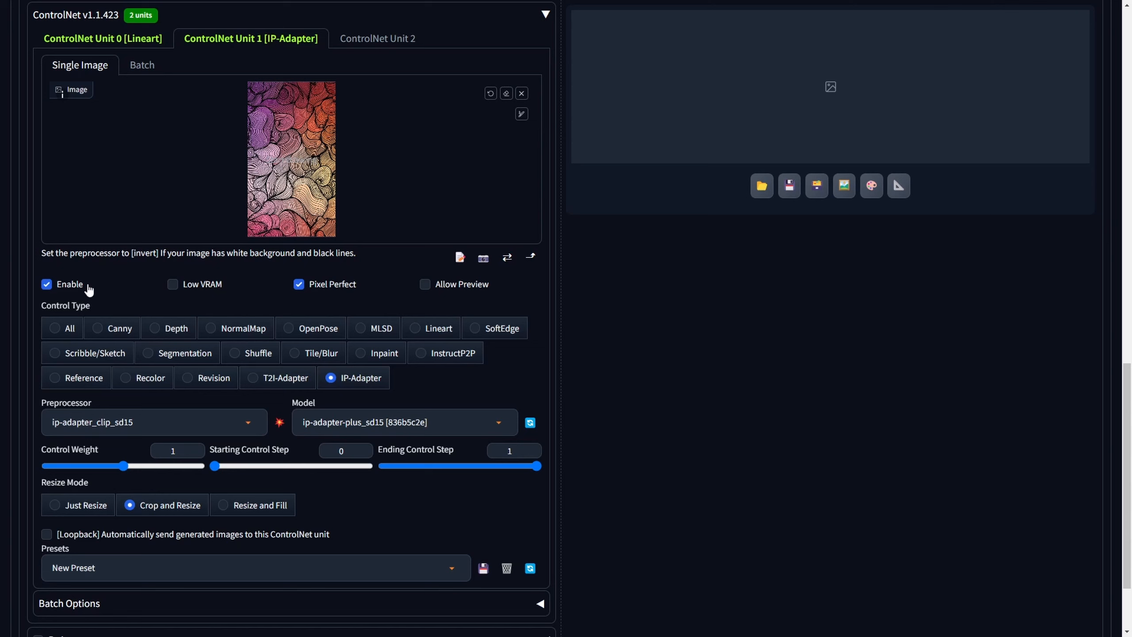
{"action": "mouse_move", "coordinate": [334, 297]}
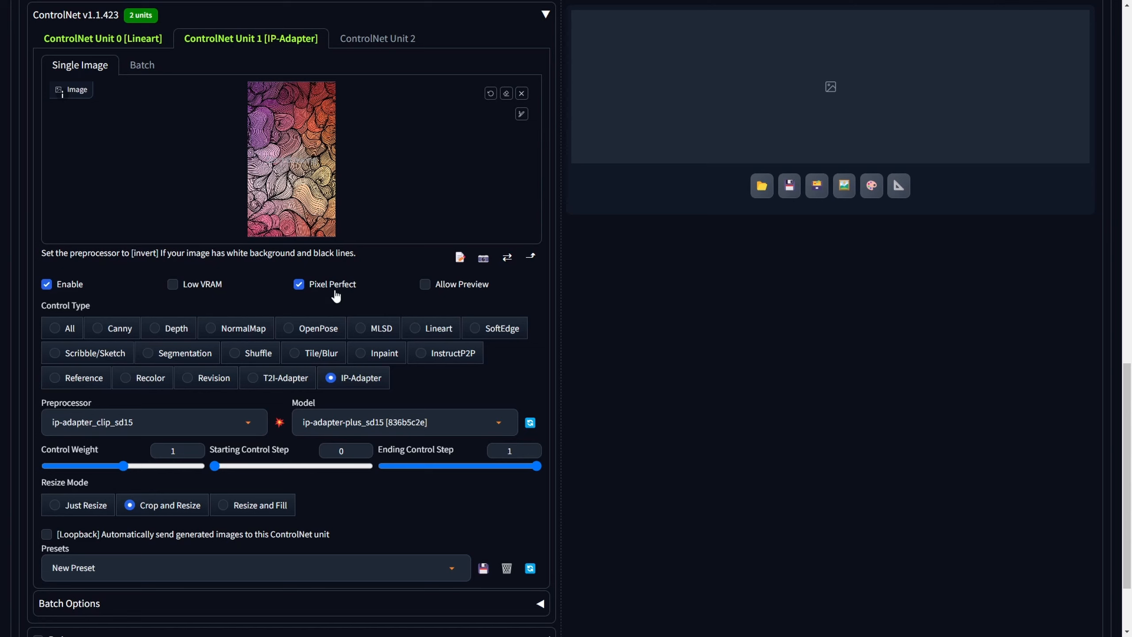
{"action": "mouse_move", "coordinate": [363, 387]}
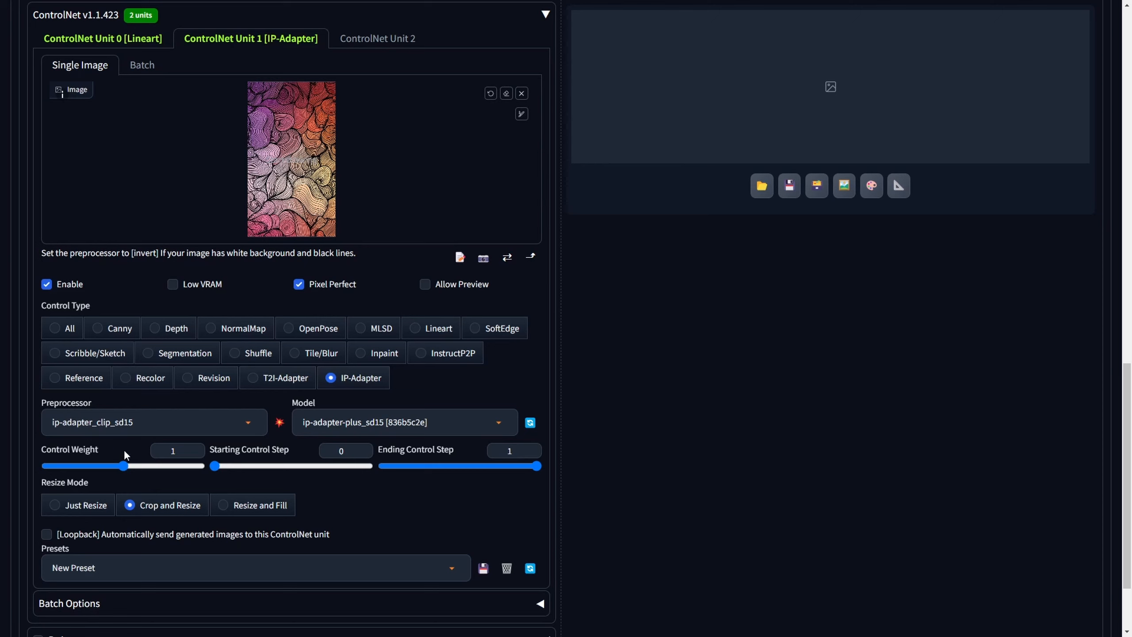
{"action": "left_click", "coordinate": [173, 450]}
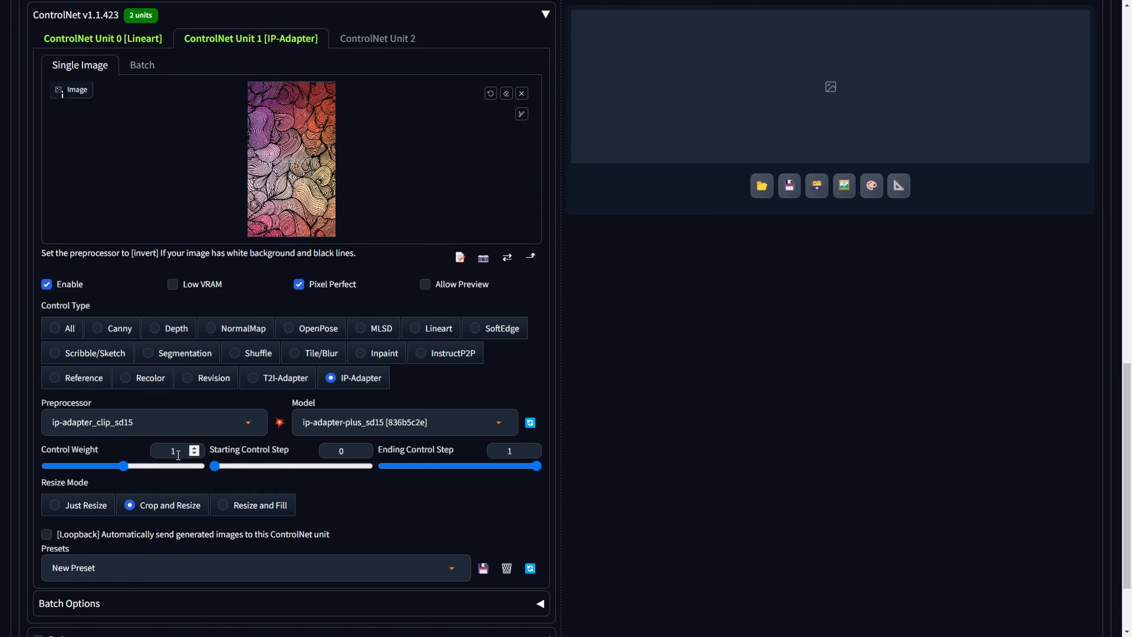
{"action": "mouse_move", "coordinate": [130, 459]}
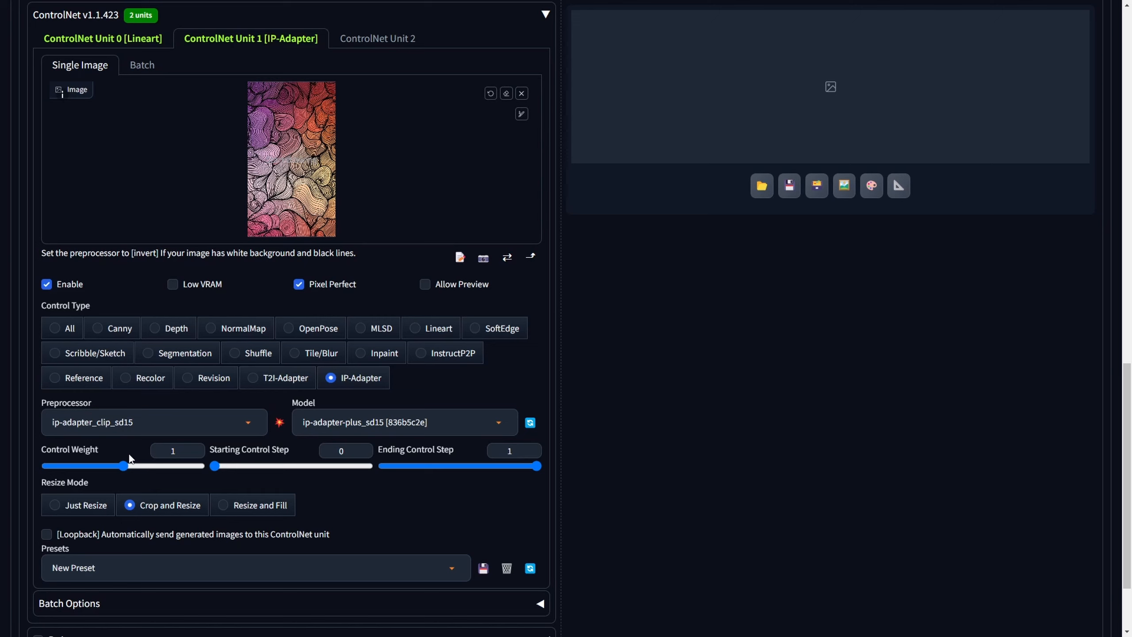
{"action": "left_click_drag", "start_coordinate": [123, 466], "coordinate": [192, 466]}
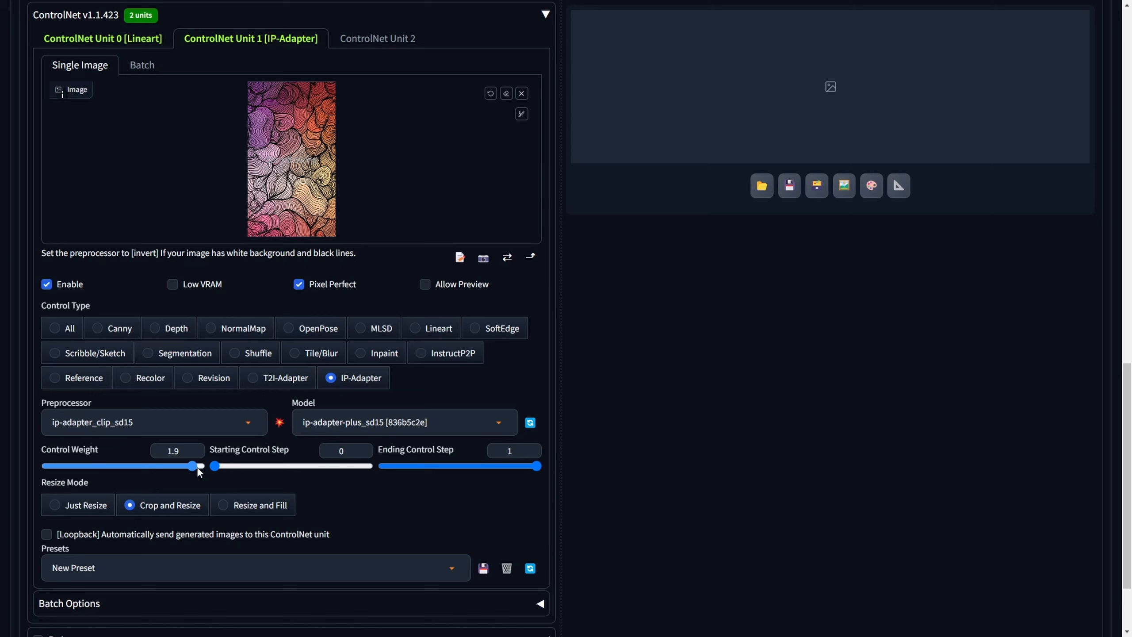
{"action": "left_click_drag", "start_coordinate": [191, 466], "coordinate": [136, 466]}
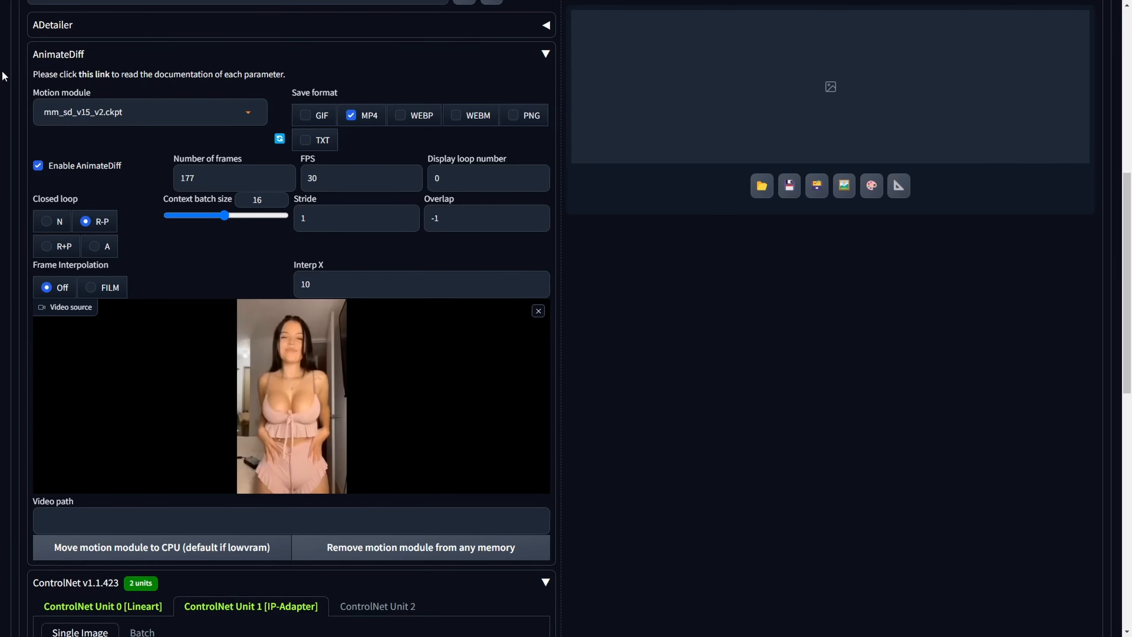
{"action": "mouse_move", "coordinate": [64, 67]}
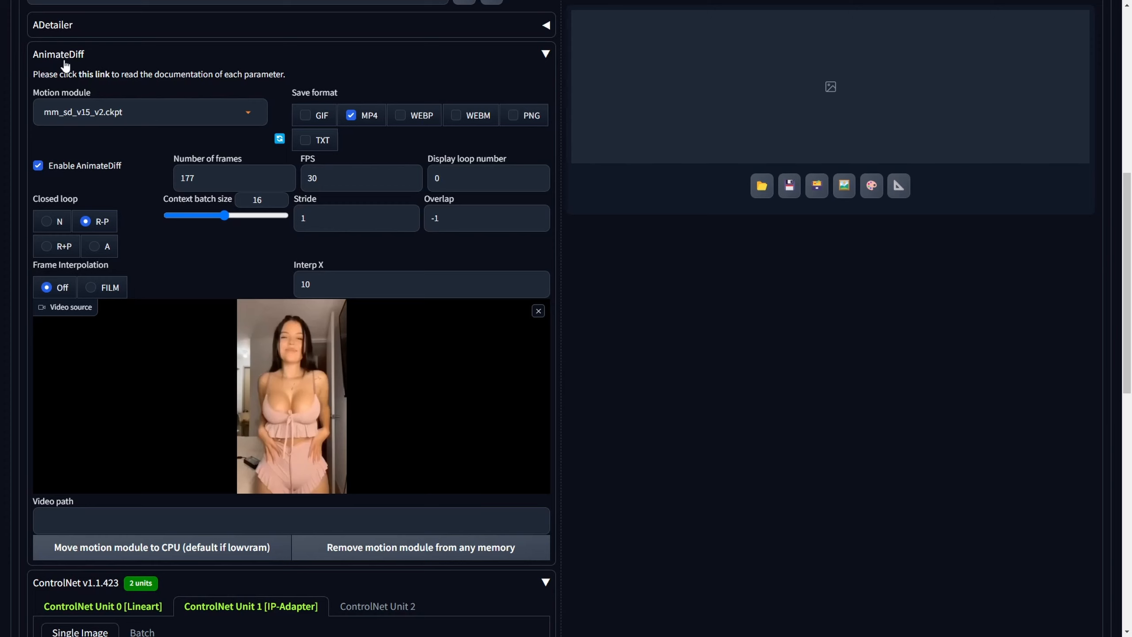
{"action": "mouse_move", "coordinate": [95, 68]}
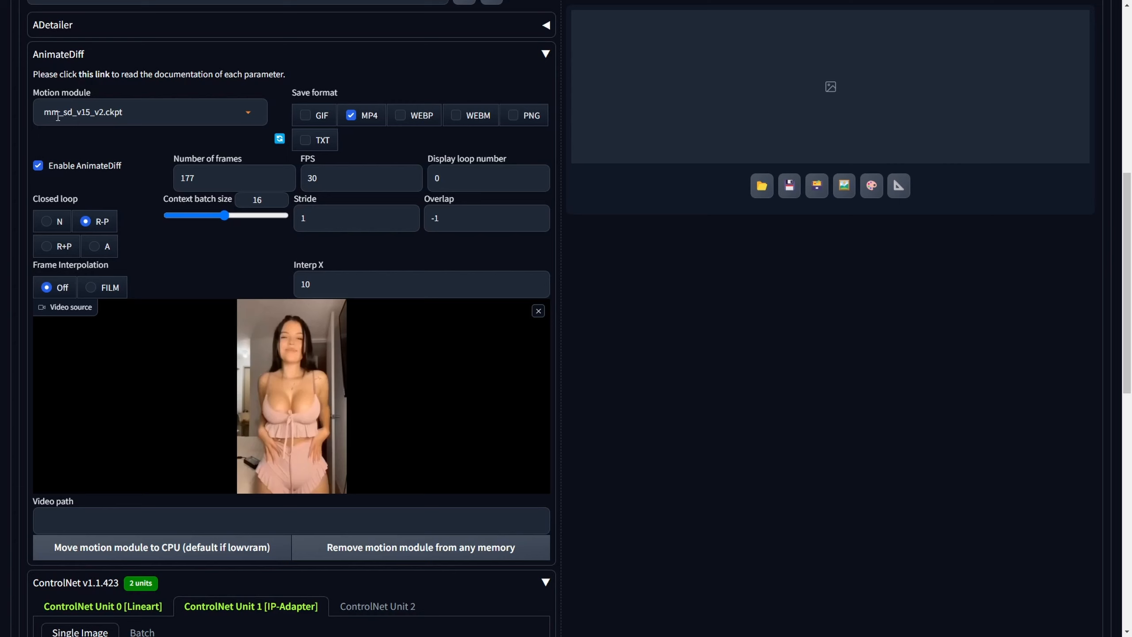
{"action": "left_click", "coordinate": [144, 113]}
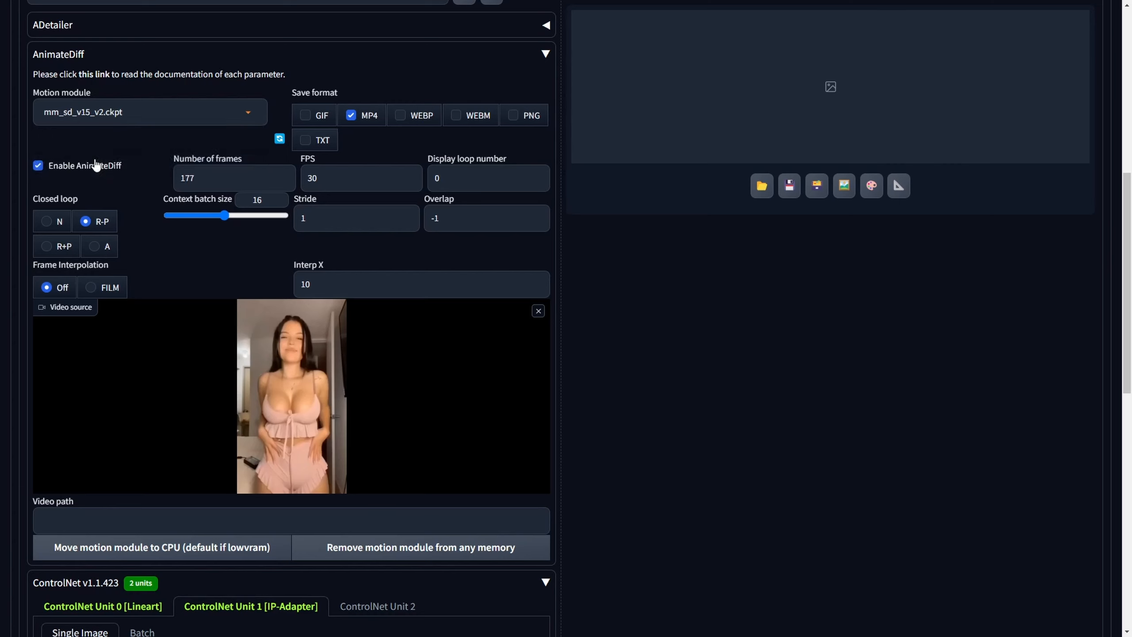
{"action": "mouse_move", "coordinate": [113, 126]}
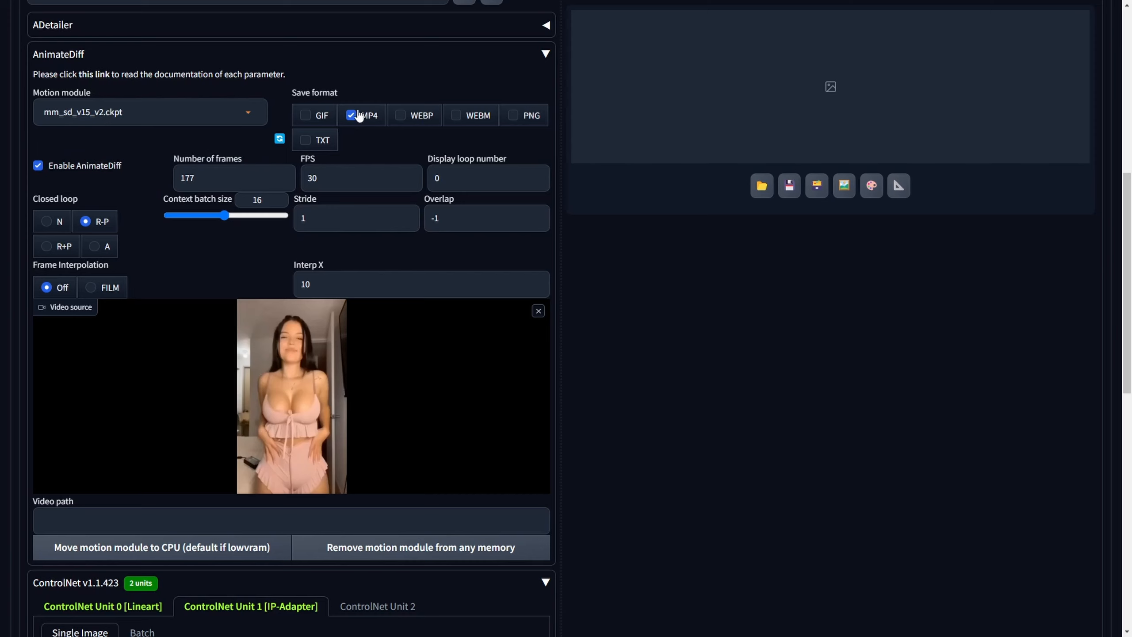
{"action": "mouse_move", "coordinate": [372, 120]}
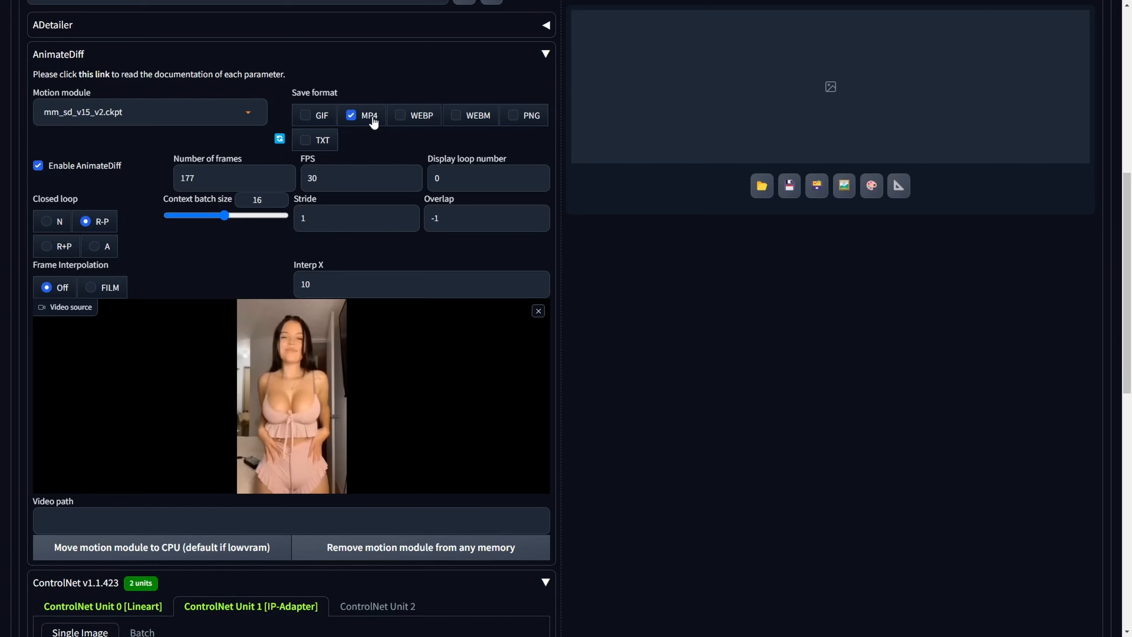
{"action": "mouse_move", "coordinate": [364, 121]}
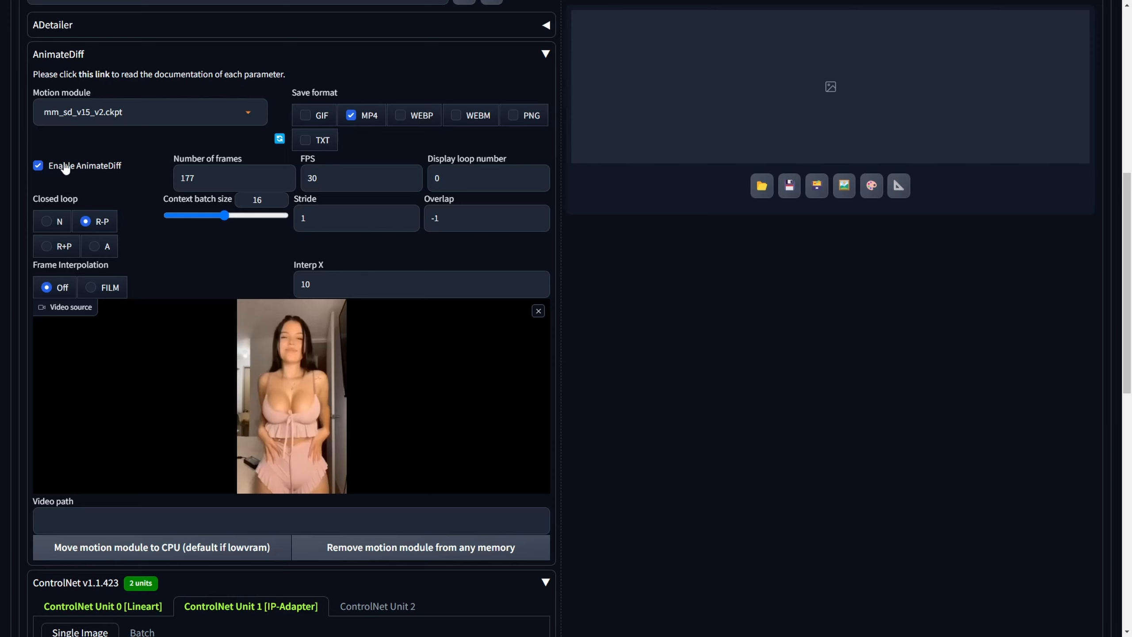
{"action": "mouse_move", "coordinate": [80, 182]}
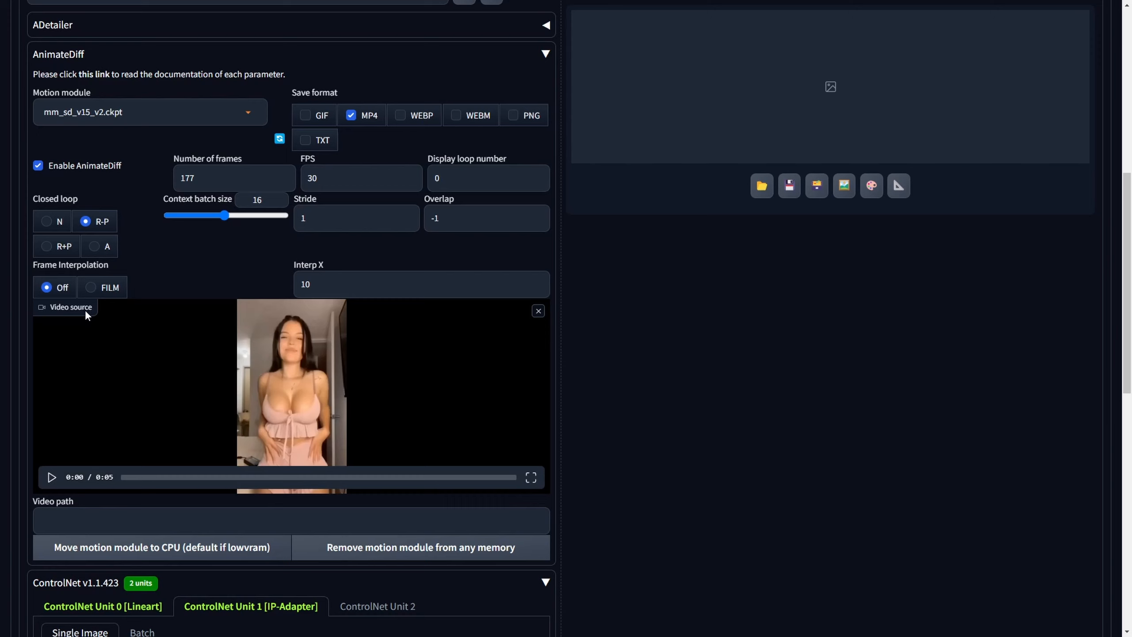
{"action": "mouse_move", "coordinate": [178, 426]}
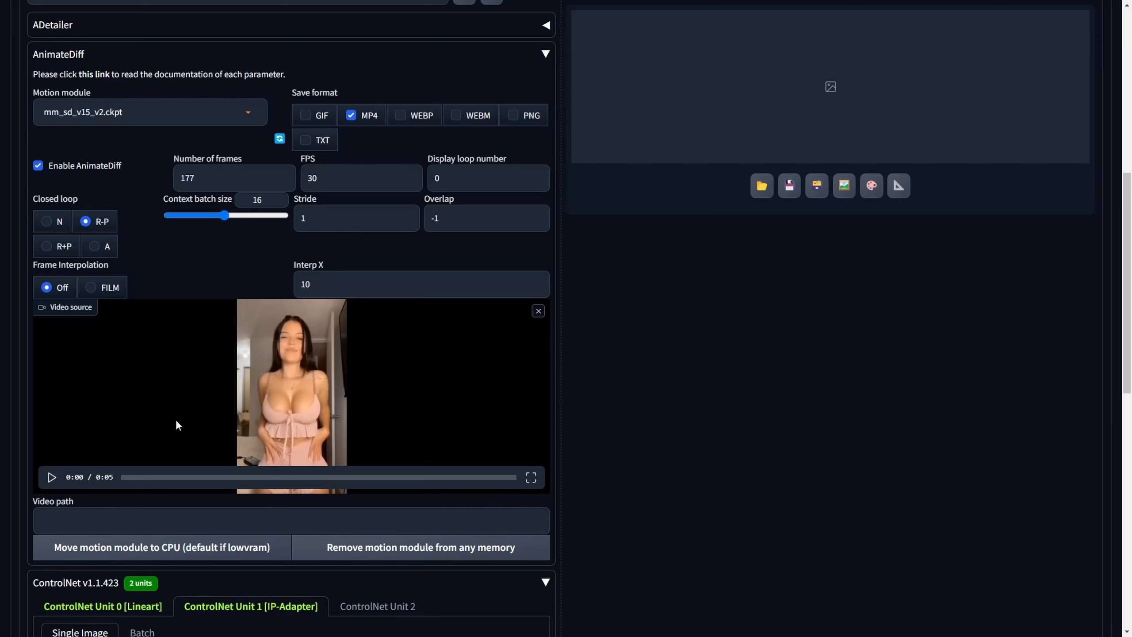
{"action": "left_click", "coordinate": [51, 477]}
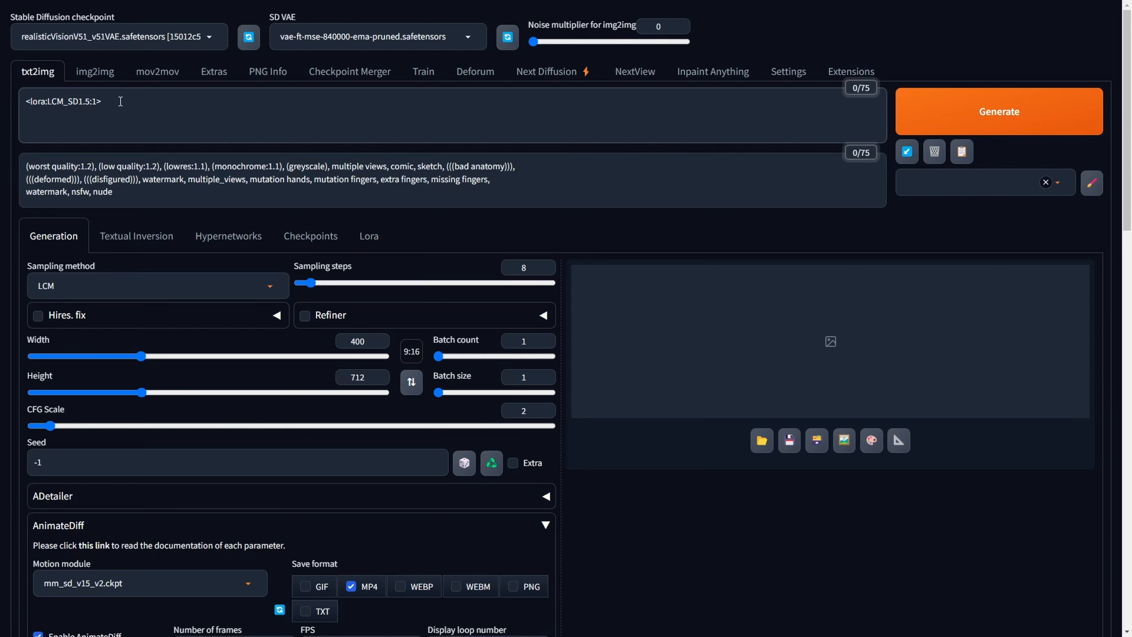
{"action": "left_click", "coordinate": [101, 100]}
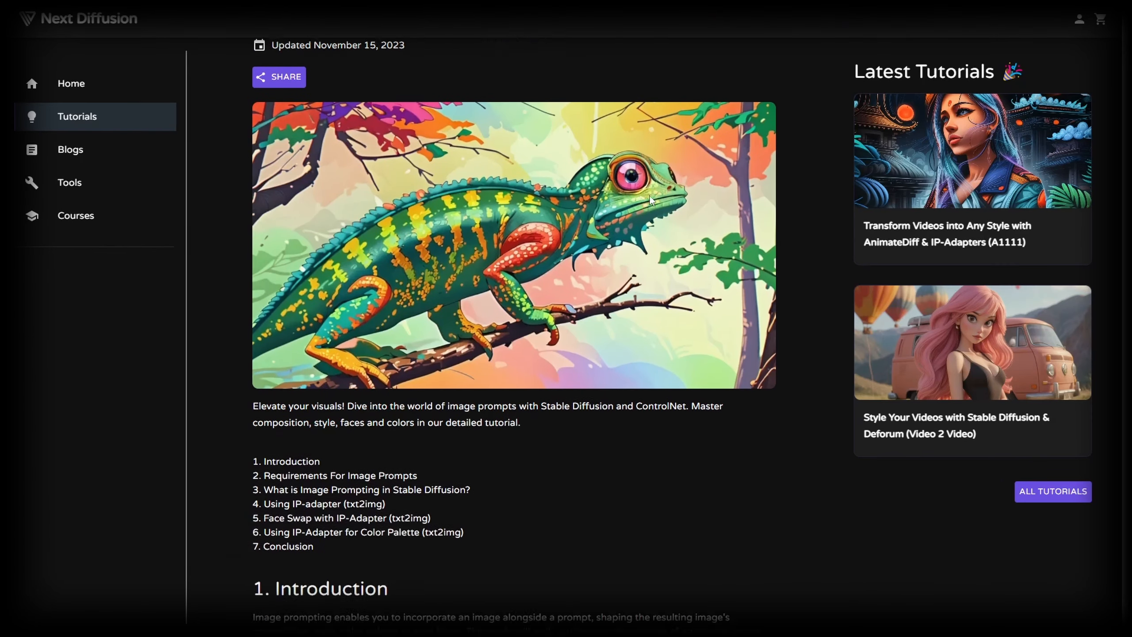
Step: Scroll the tutorial down to the IP-Adapter Models requirements section
{"action": "scroll", "scroll_direction": "down", "scroll_amount": 3}
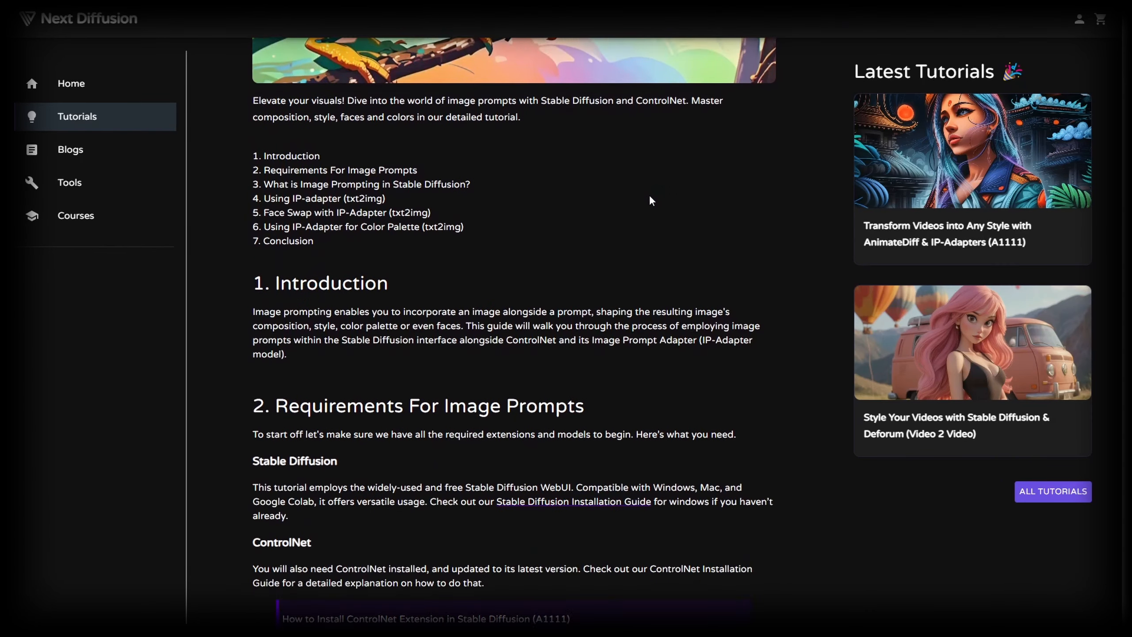
{"action": "scroll", "scroll_direction": "down", "scroll_amount": 3}
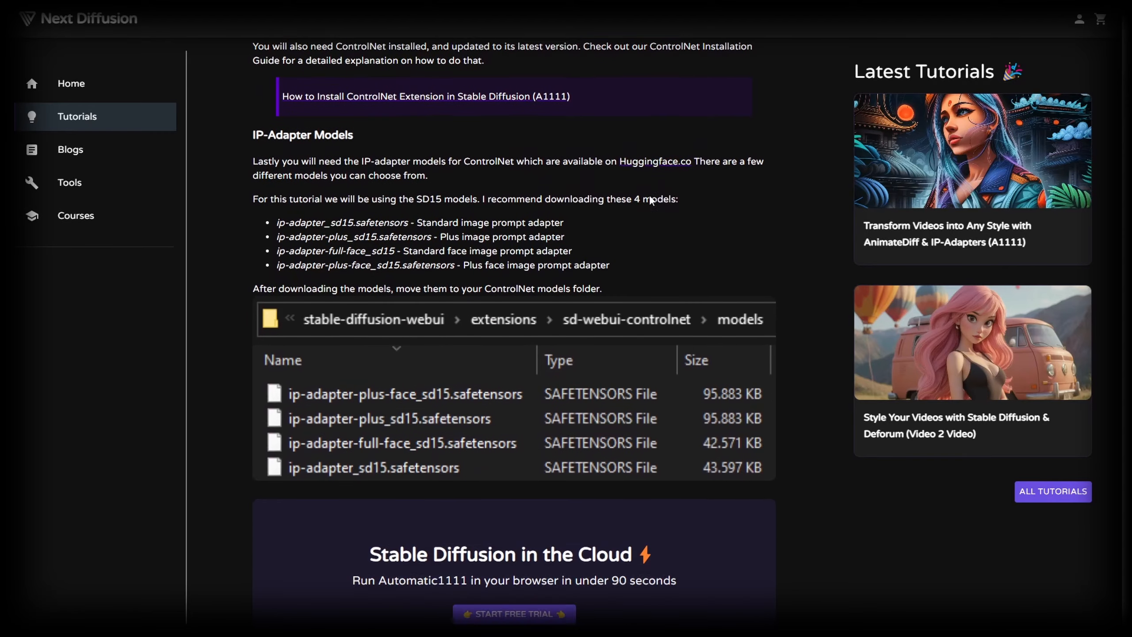
{"action": "scroll", "scroll_direction": "down", "scroll_amount": 3}
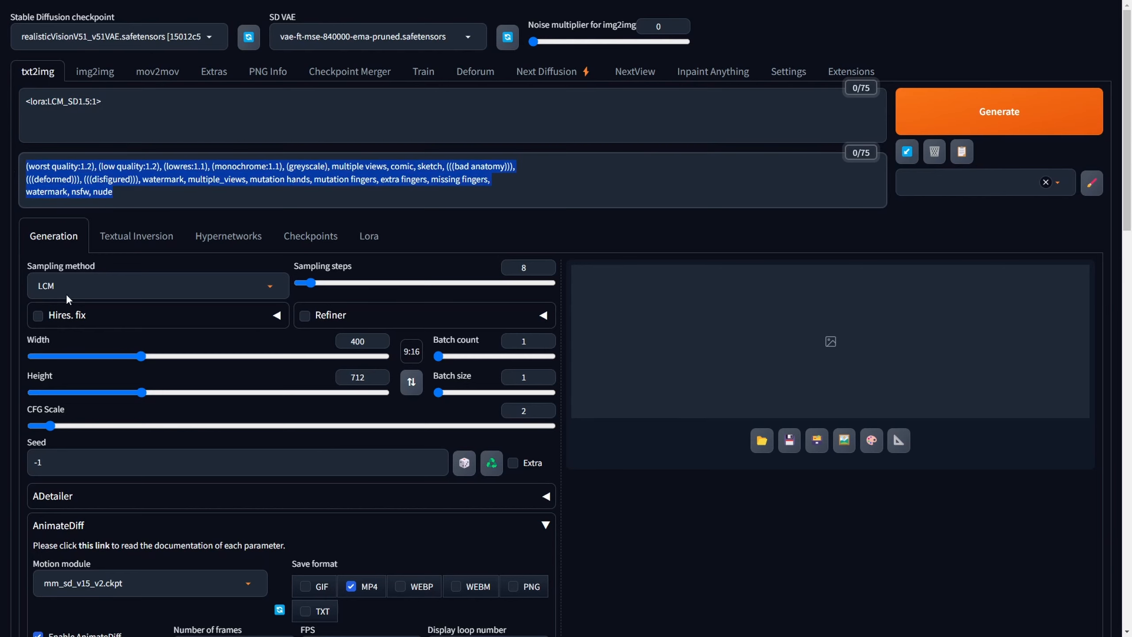
Step: Keep LCM as the sampling method and generate the video
{"action": "left_click", "coordinate": [157, 284]}
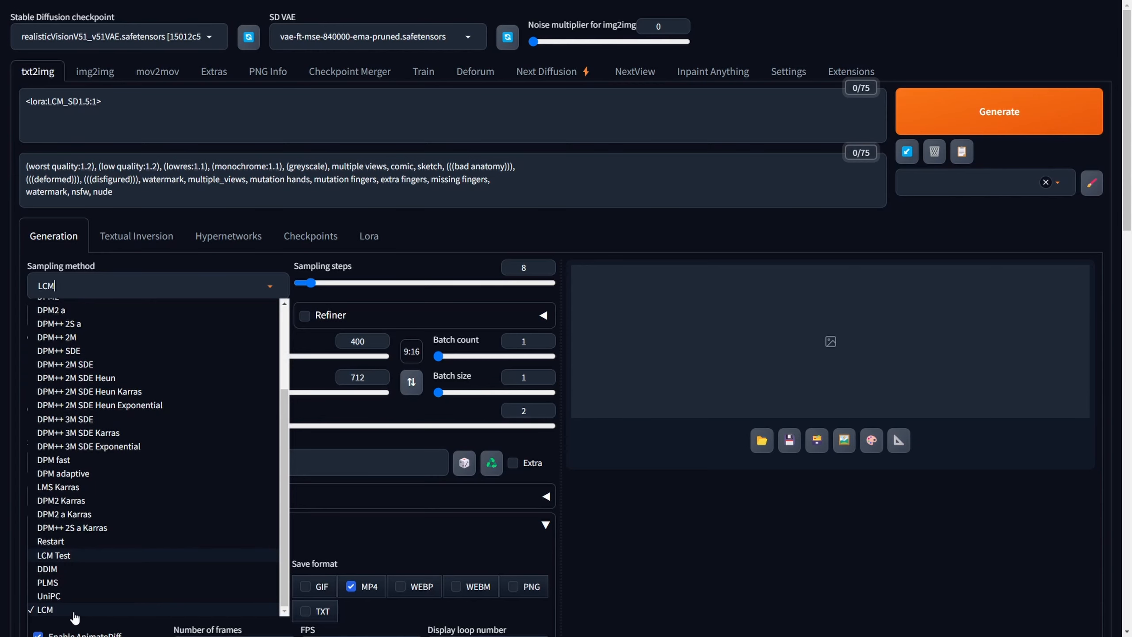
{"action": "left_click", "coordinate": [45, 609]}
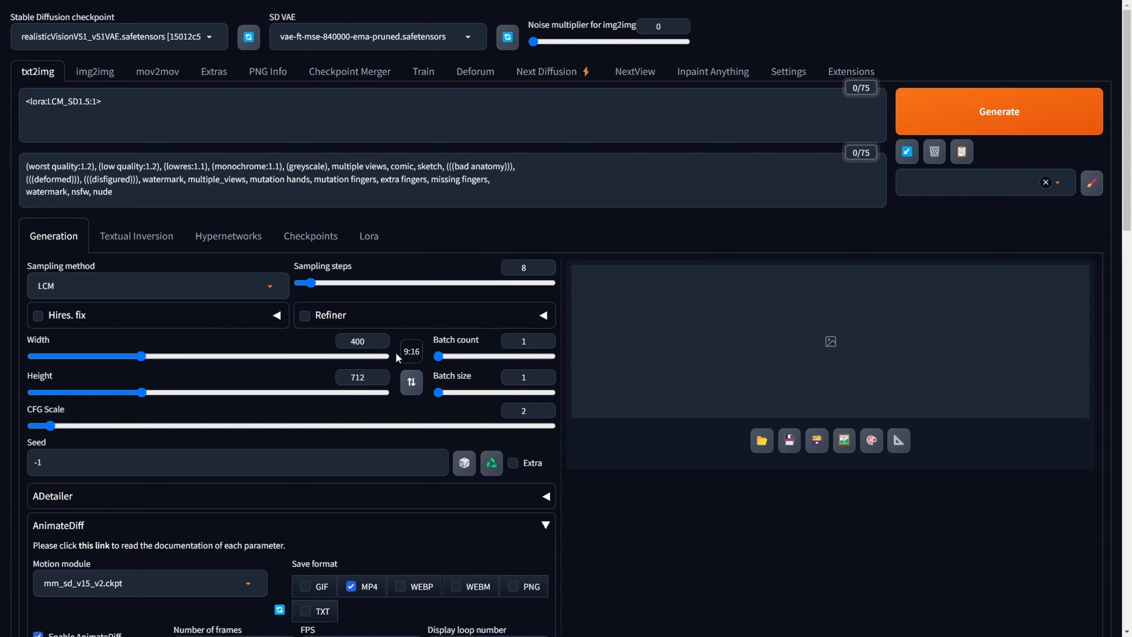
{"action": "mouse_move", "coordinate": [421, 344]}
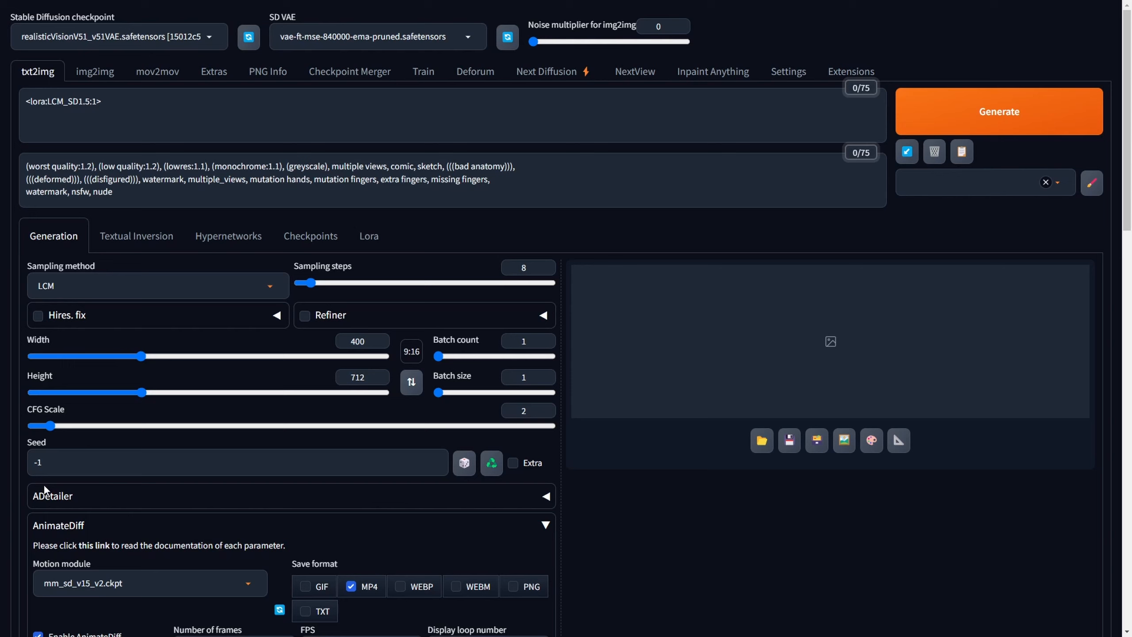
{"action": "mouse_move", "coordinate": [2, 464]}
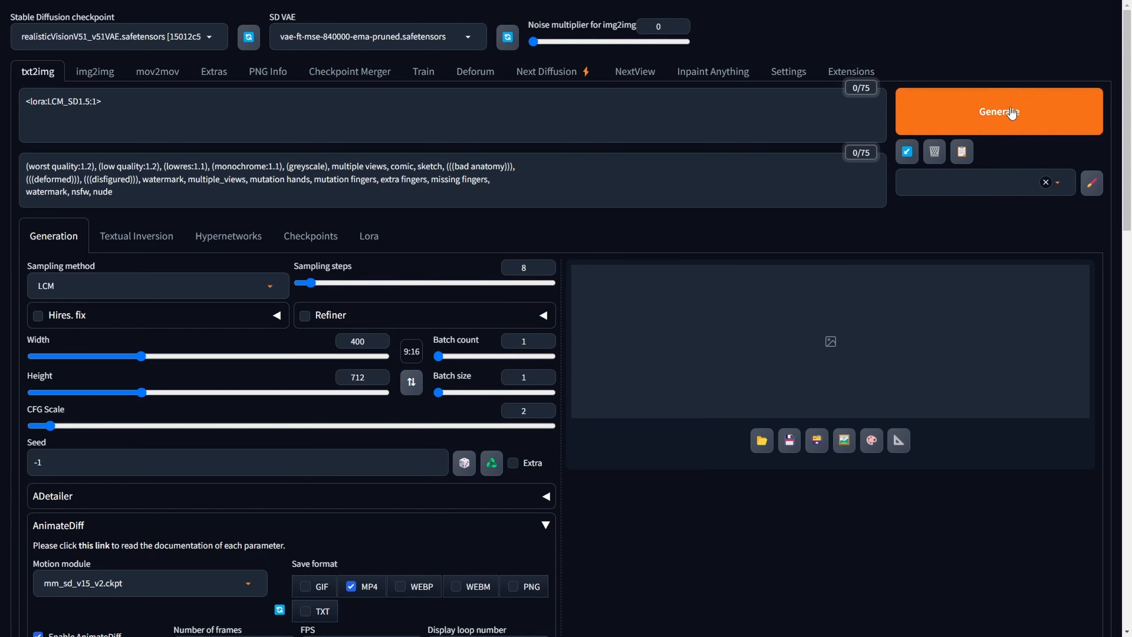
{"action": "left_click", "coordinate": [998, 111]}
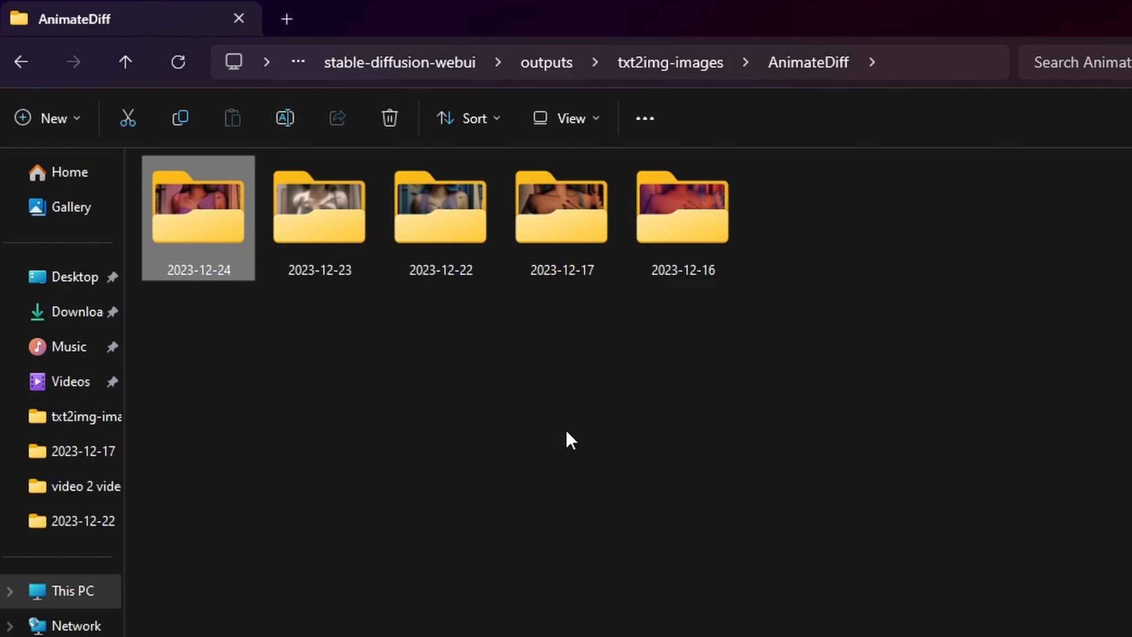
{"action": "mouse_move", "coordinate": [525, 395]}
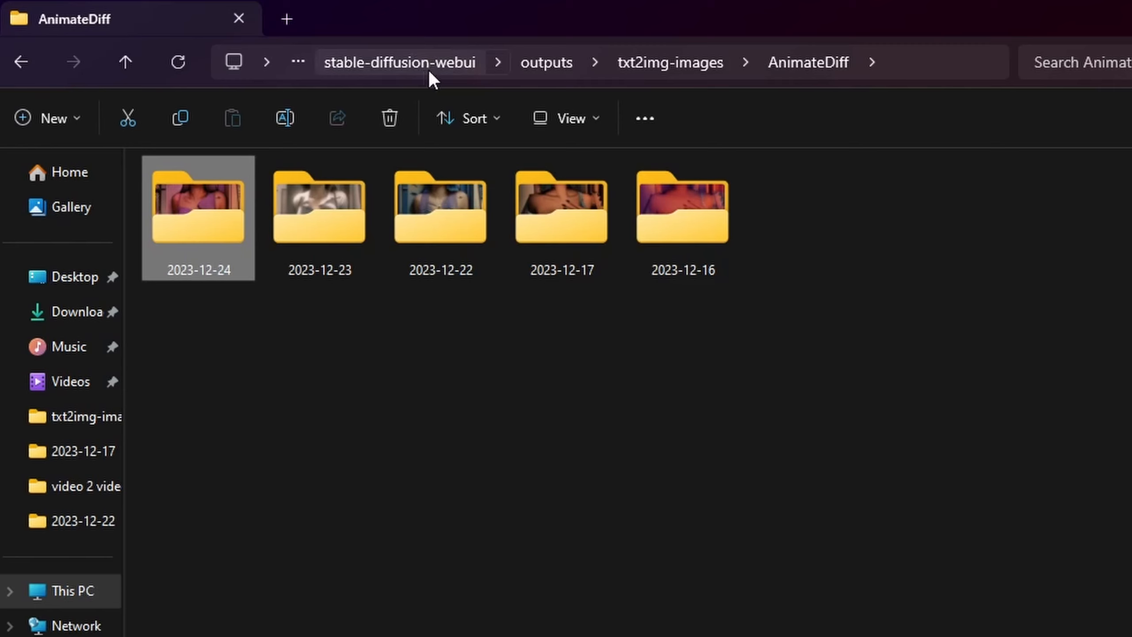
{"action": "mouse_move", "coordinate": [548, 62]}
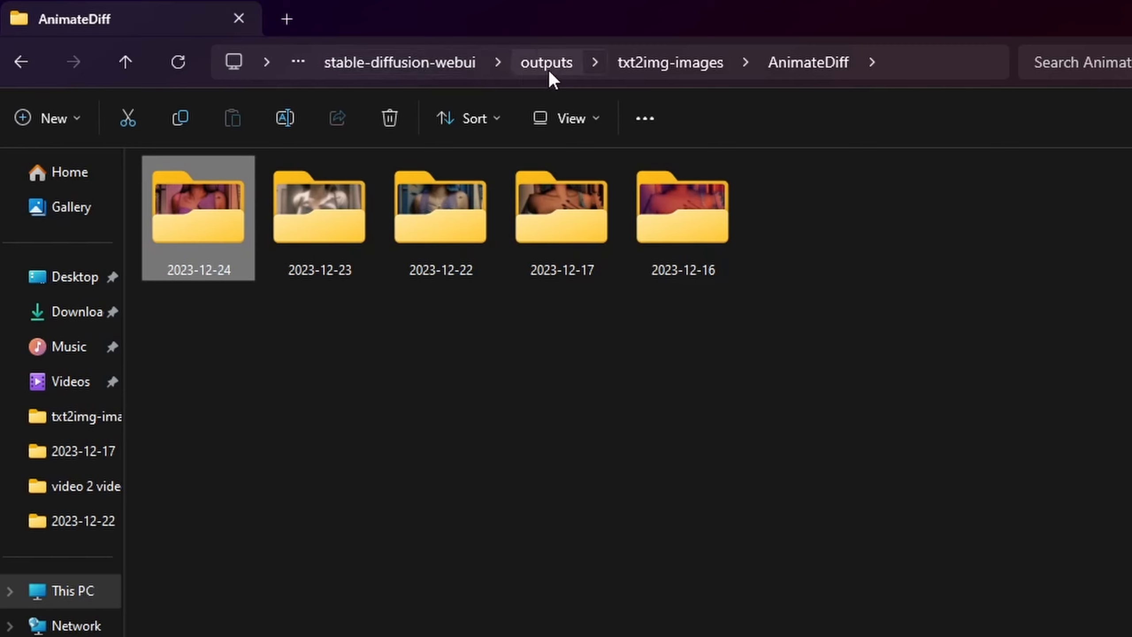